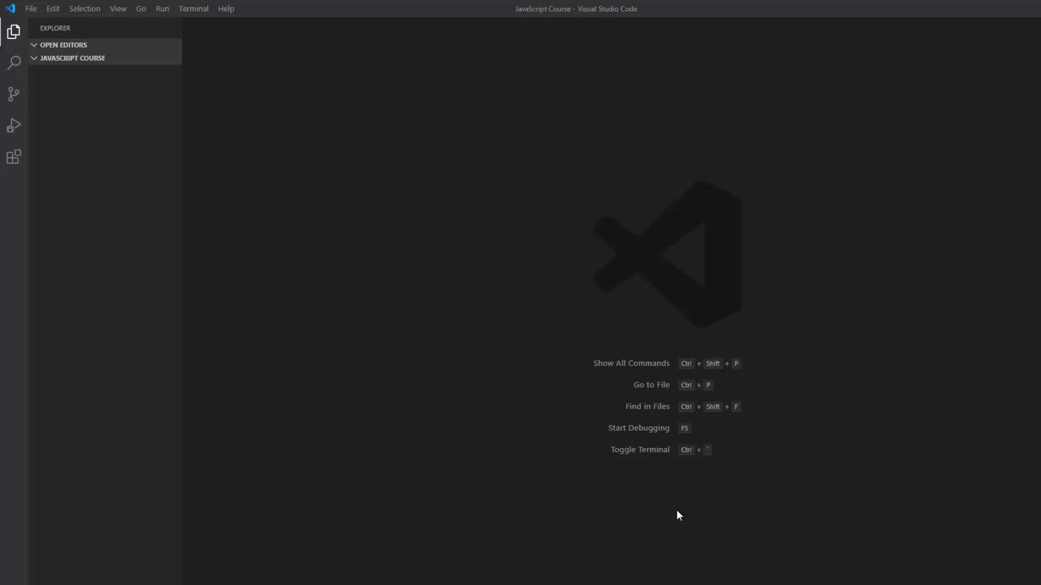
mouse_move(673, 505)
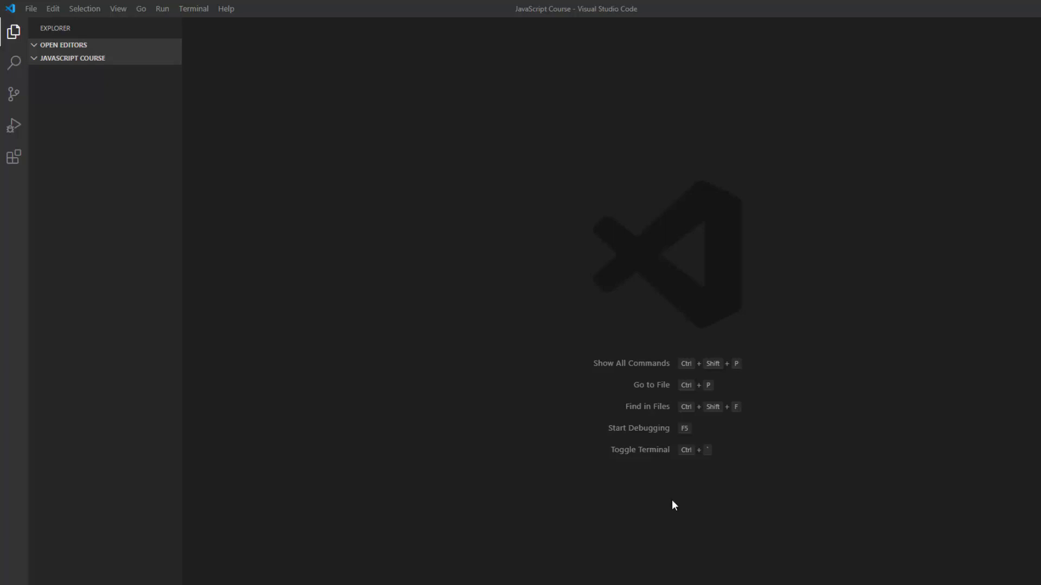
mouse_move(390, 204)
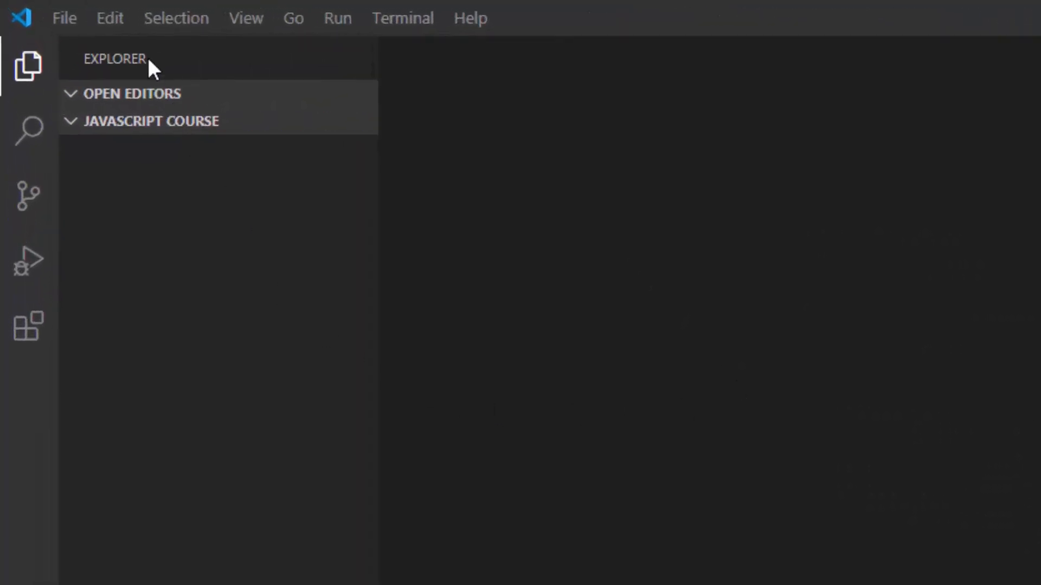
mouse_move(460, 128)
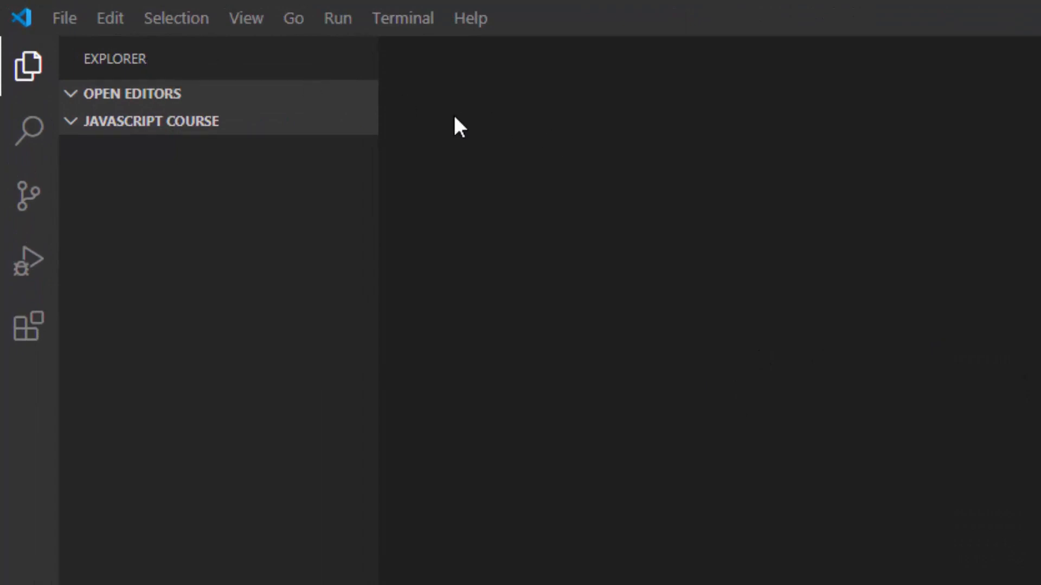
Step: Create a new file named variables.js in the JavaScript Course folder
left_click(245, 17)
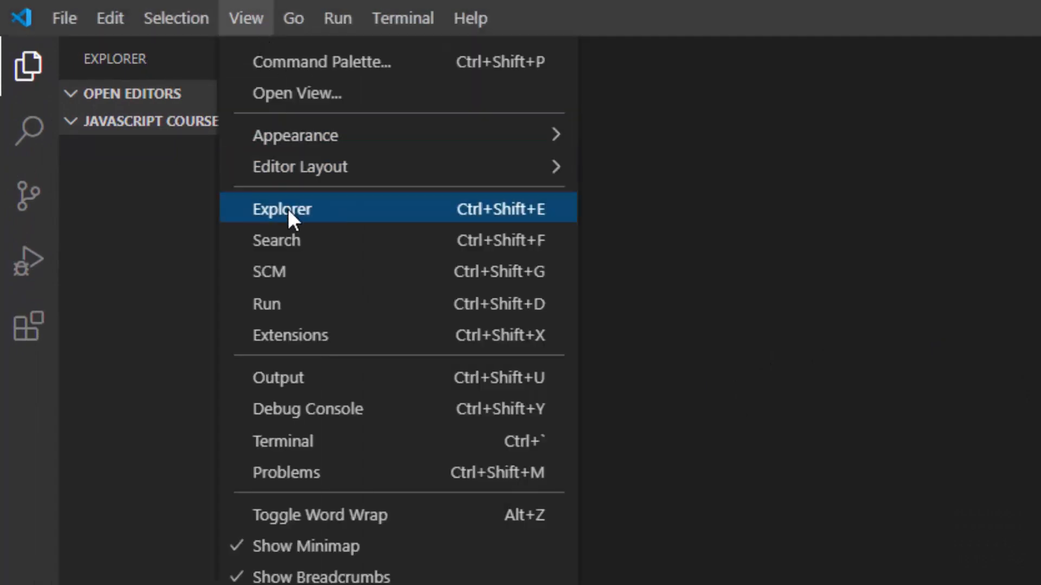
left_click(281, 208)
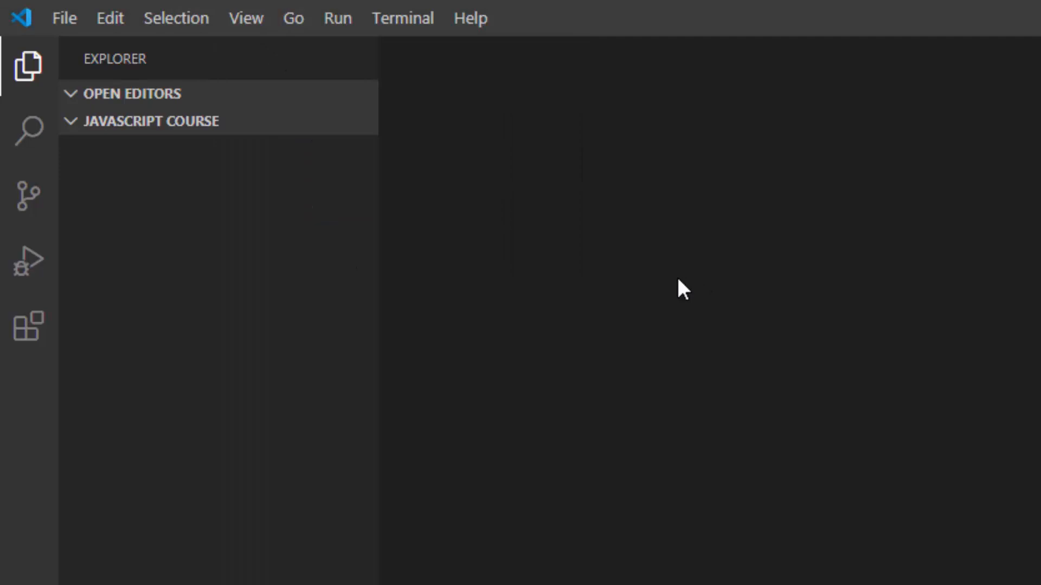
mouse_move(255, 120)
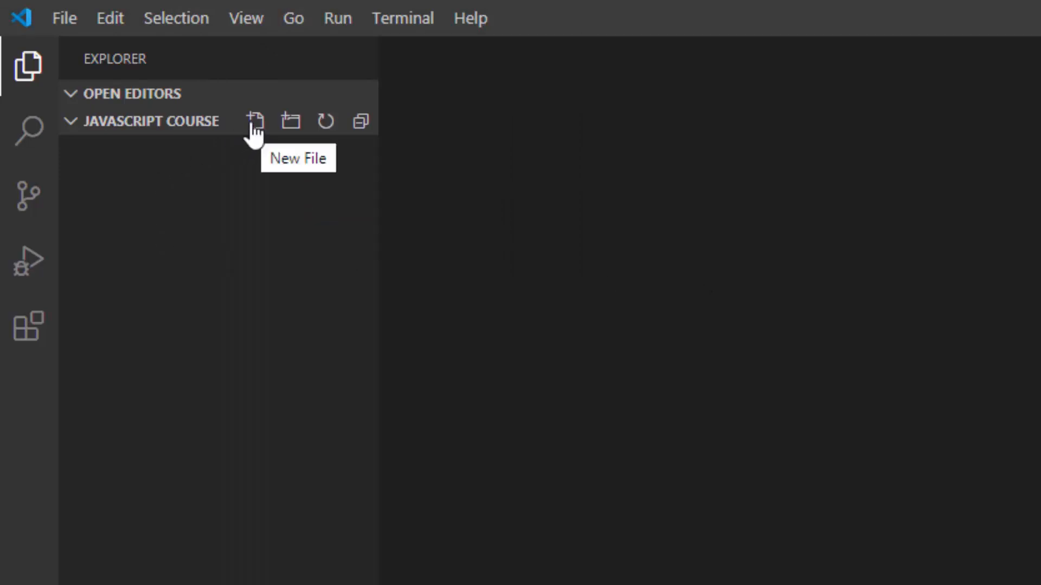
left_click(255, 120)
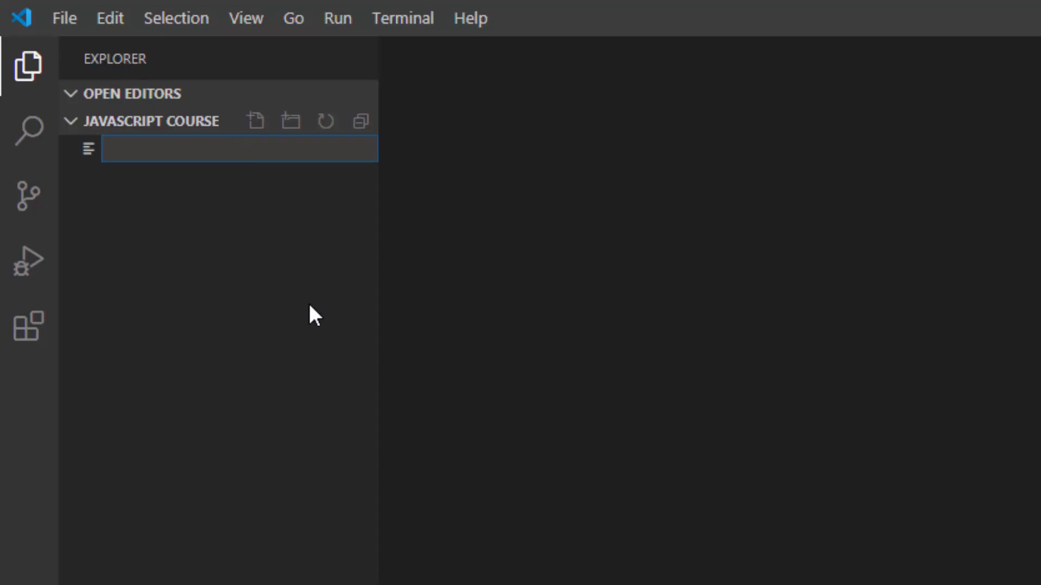
type("va")
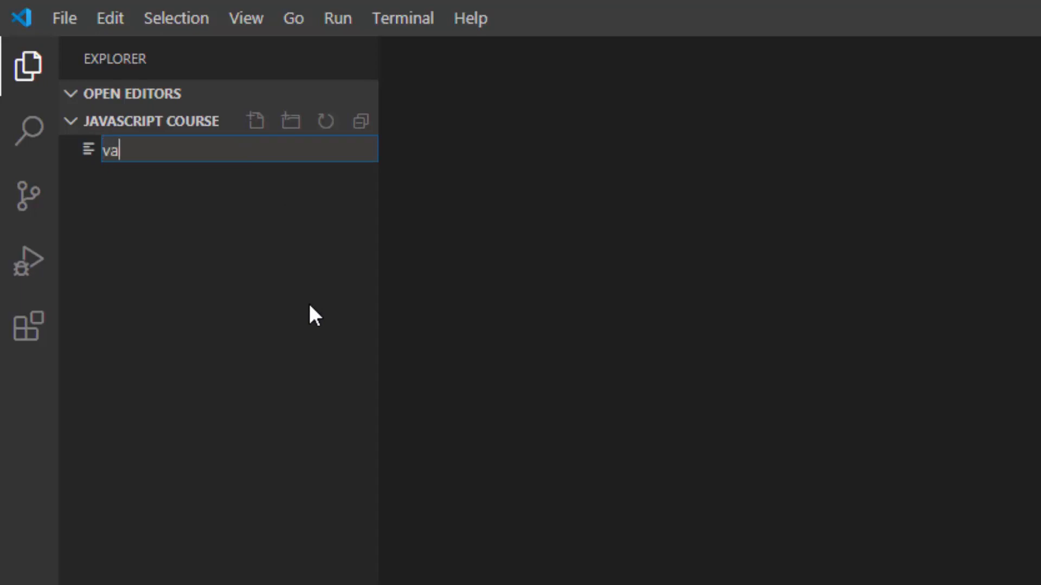
key("Enter")
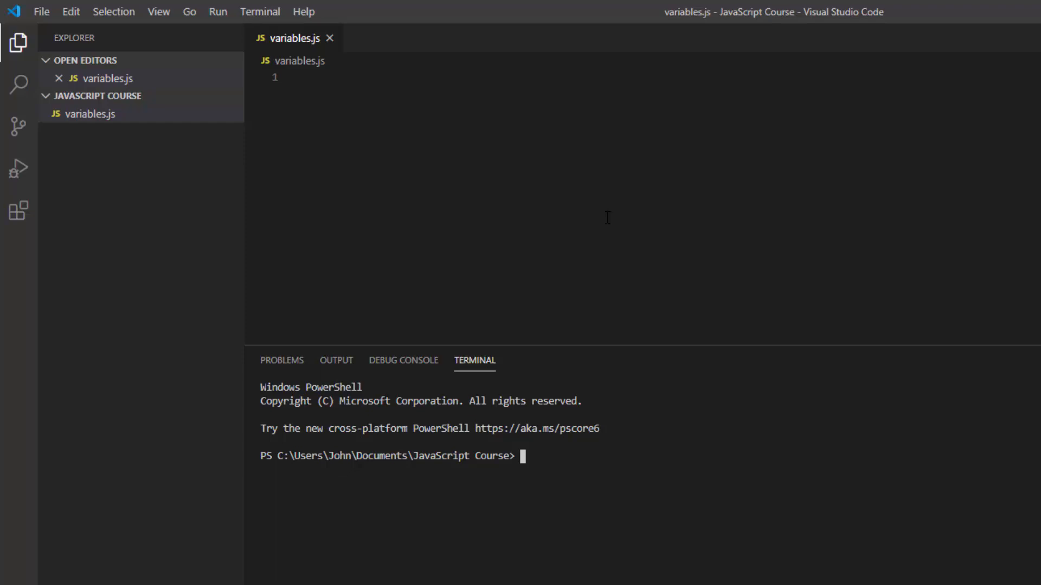
mouse_move(609, 215)
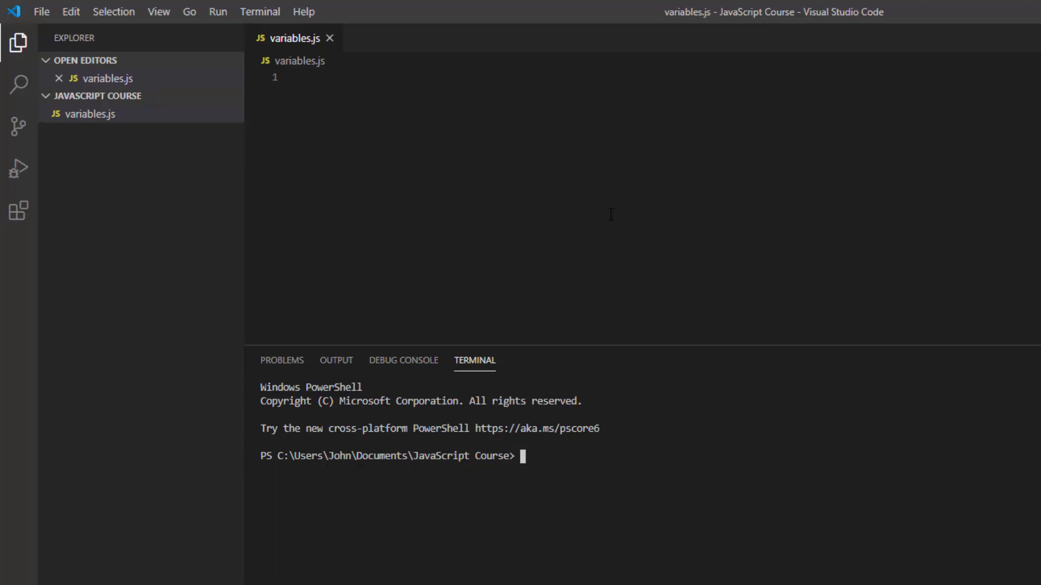
mouse_move(357, 88)
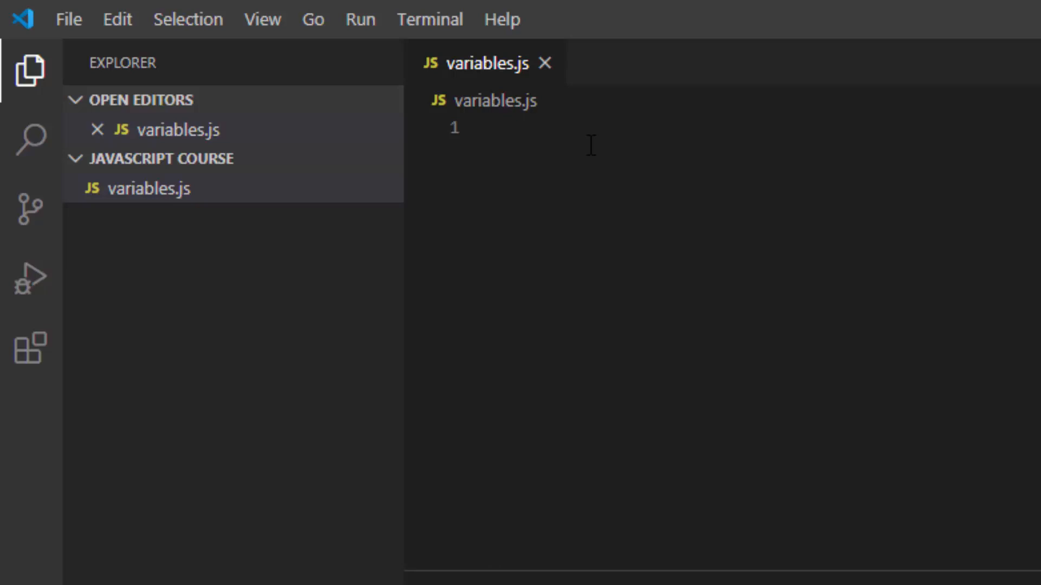
Step: Write the comment headings //var, //let and //const on lines 1, 3 and 5
type("//var")
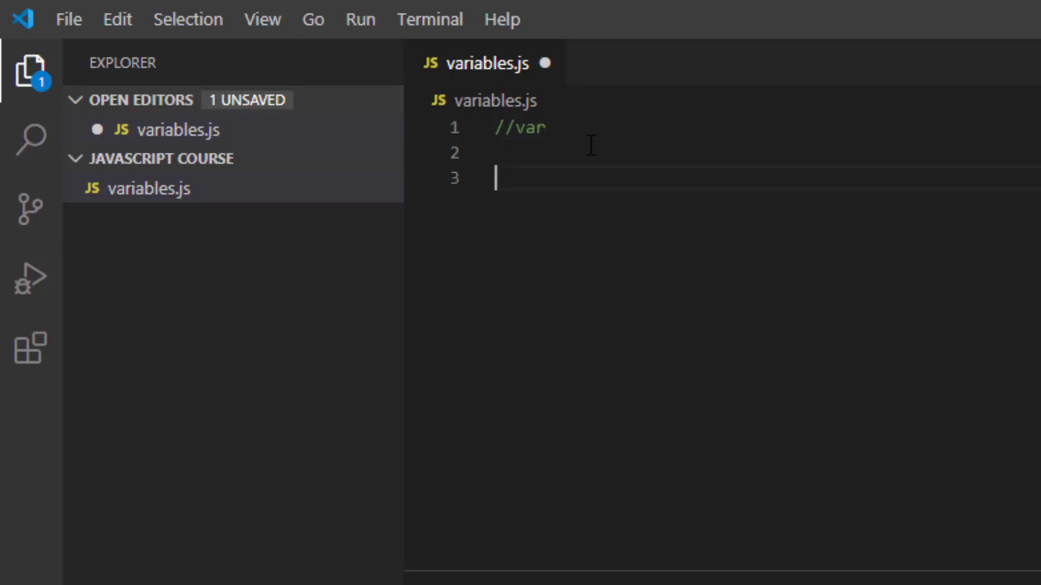
type("//")
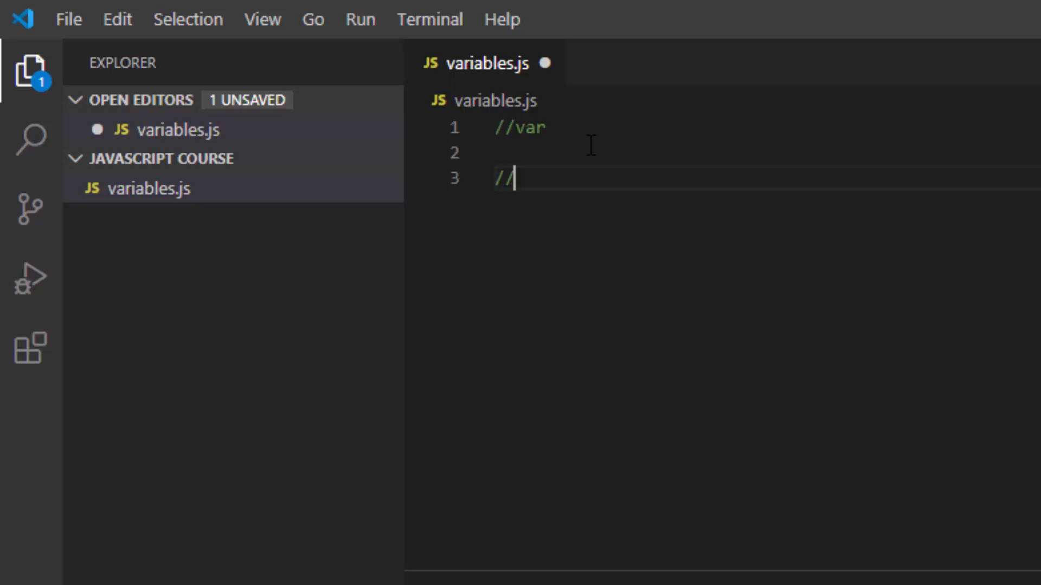
type("let")
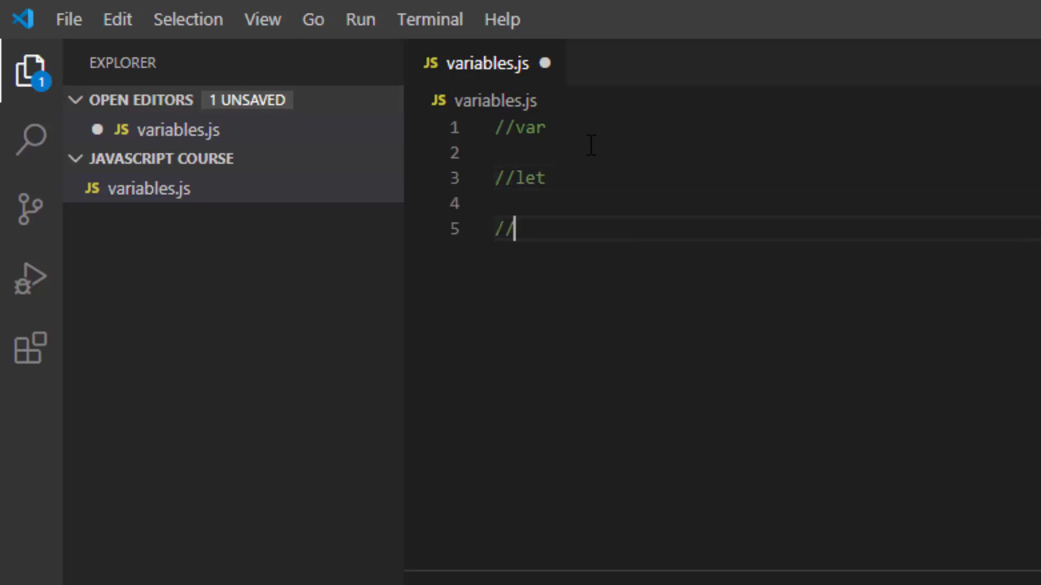
type("const")
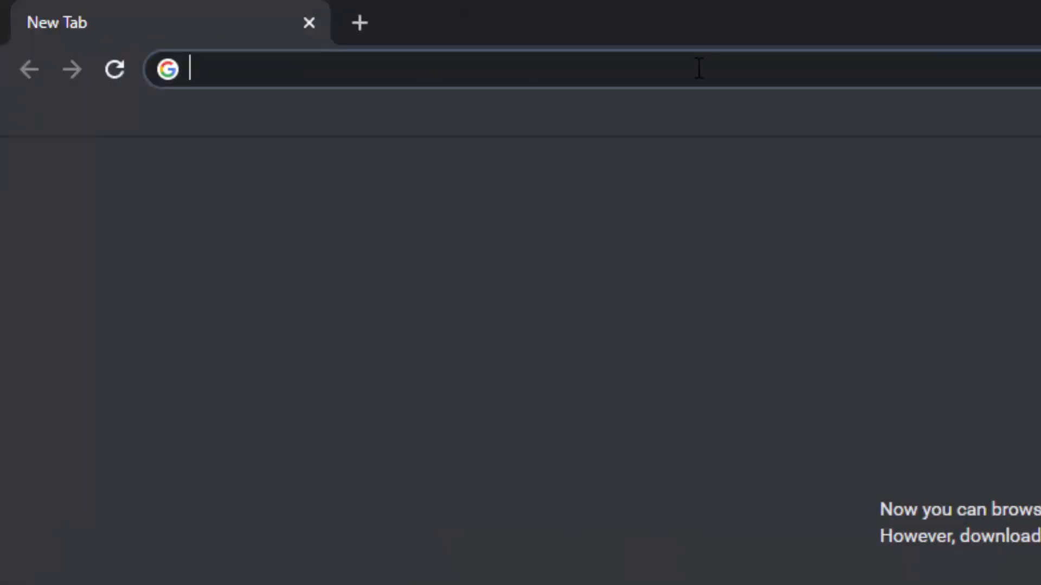
Step: Search 'mdn statements' and scroll the MDN page to the var, let, const declarations
type("mdn statemen")
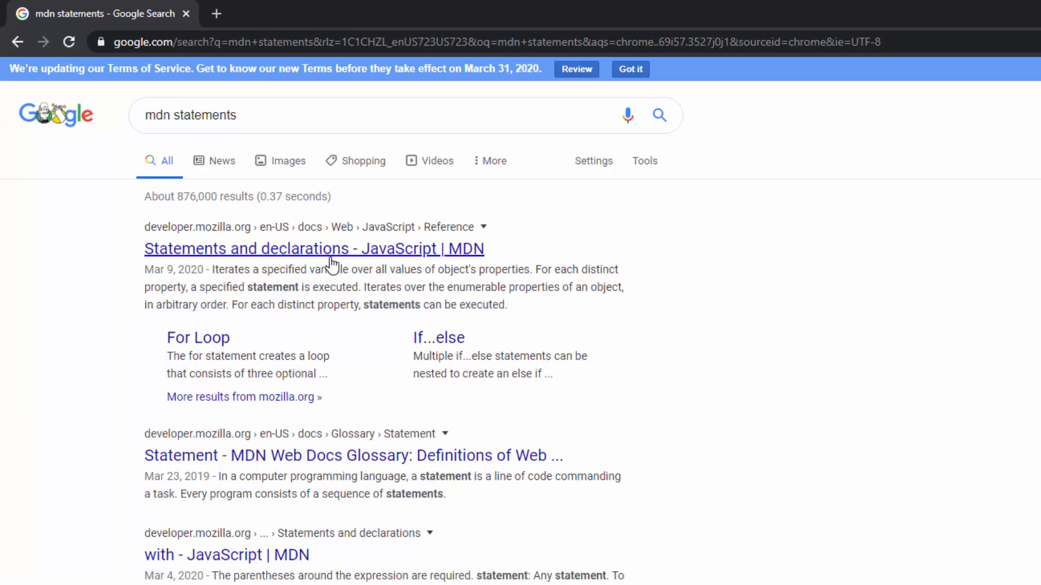
left_click(313, 248)
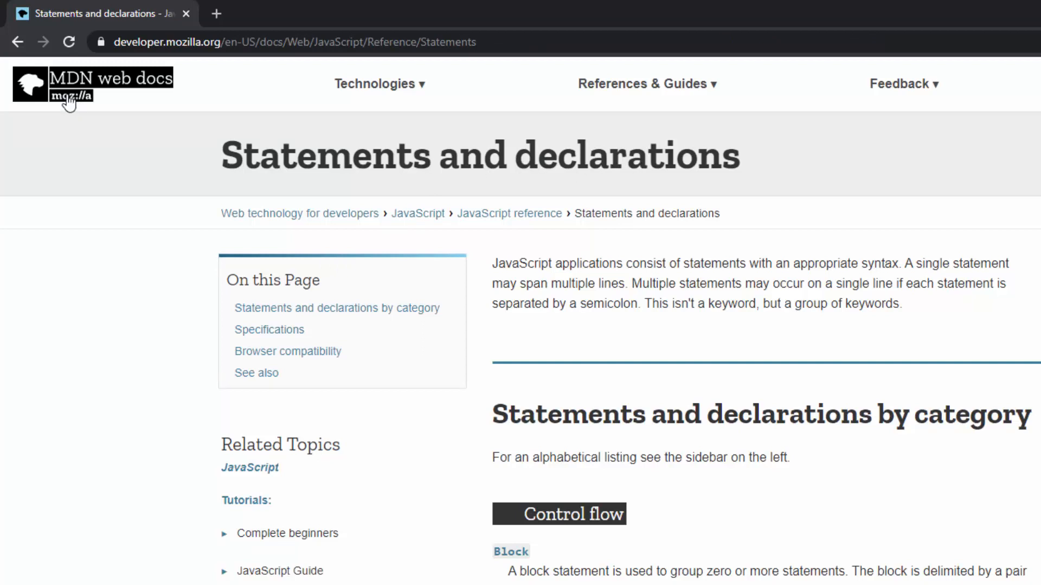
mouse_move(956, 314)
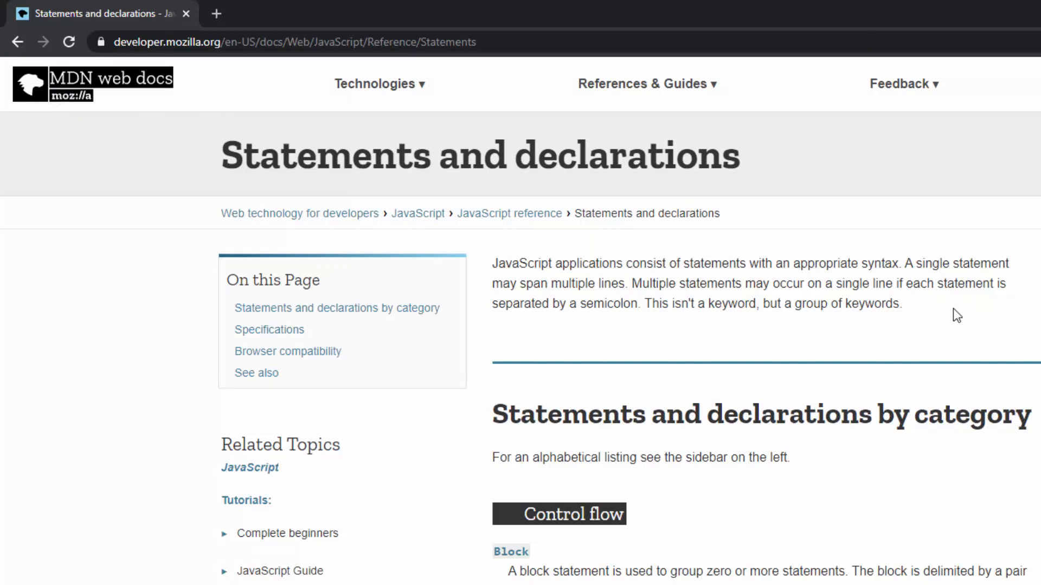
mouse_move(975, 337)
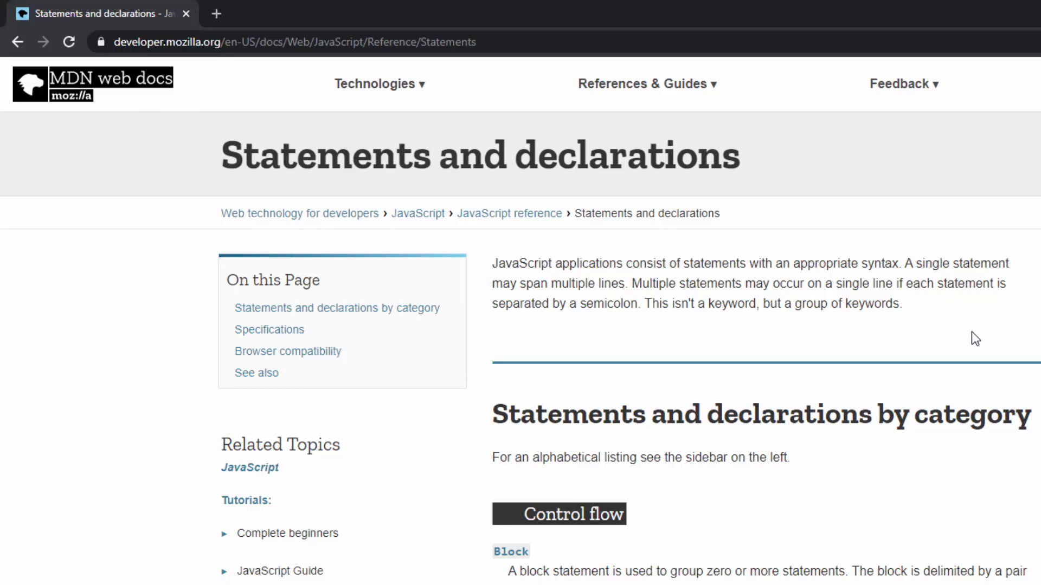
mouse_move(956, 335)
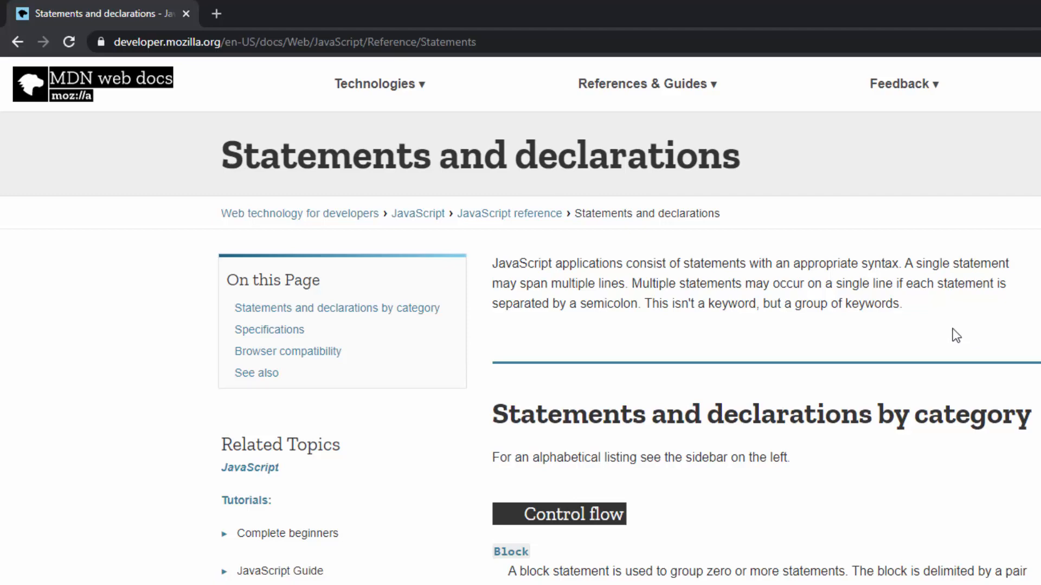
scroll("down", 3)
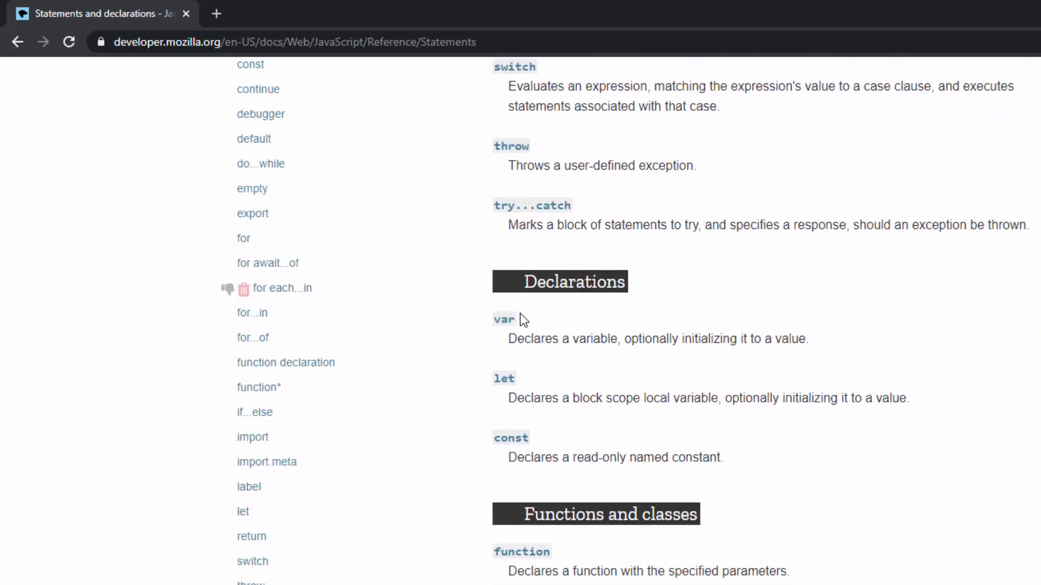
mouse_move(666, 447)
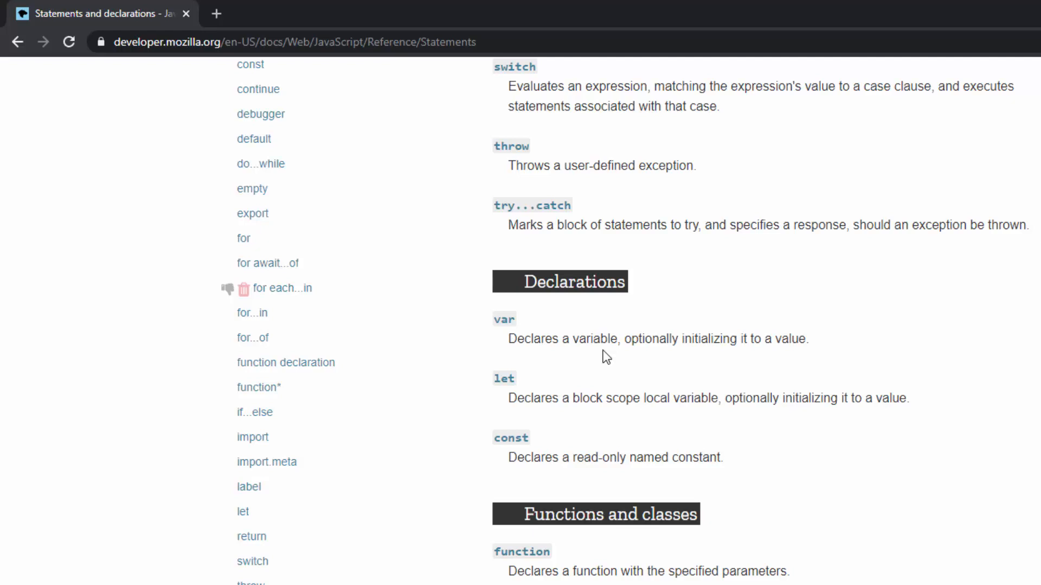
mouse_move(592, 366)
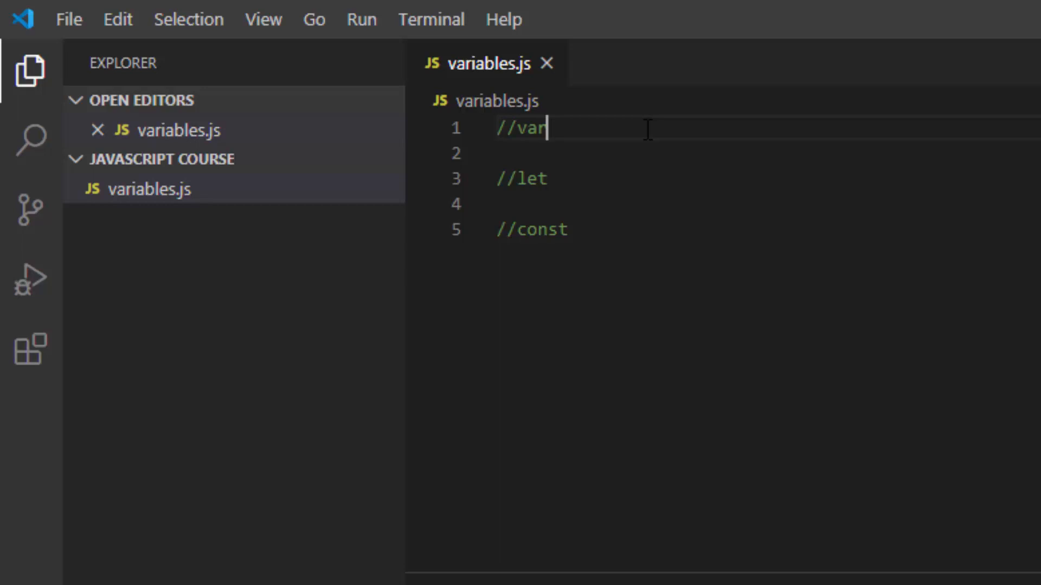
Step: Add an empty line under //var and type the var keyword there
key("Enter")
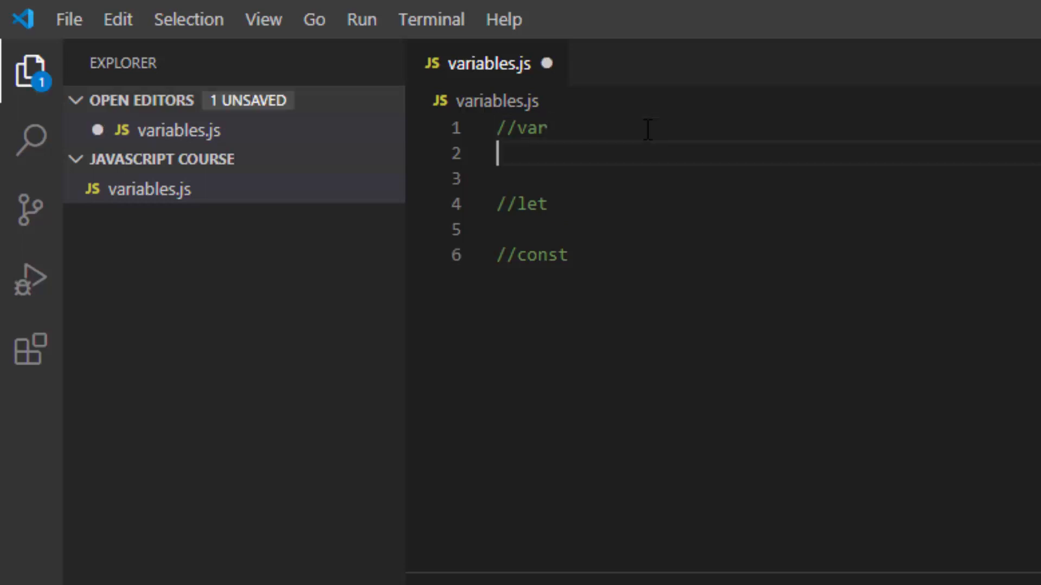
type("var")
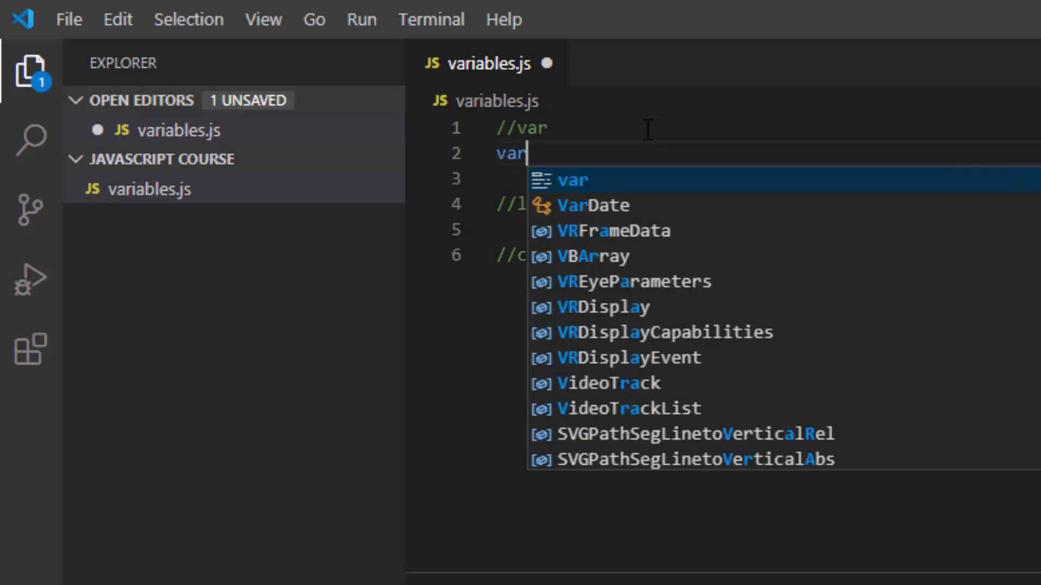
key("Escape")
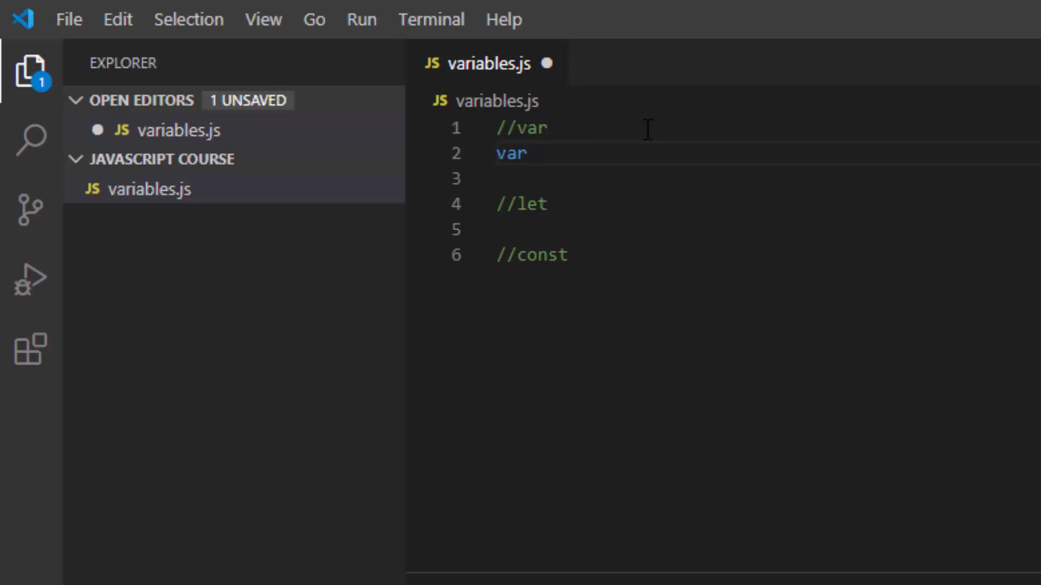
Step: Try invalid variable names function, 3 and $3 after var, deleting them
type("var")
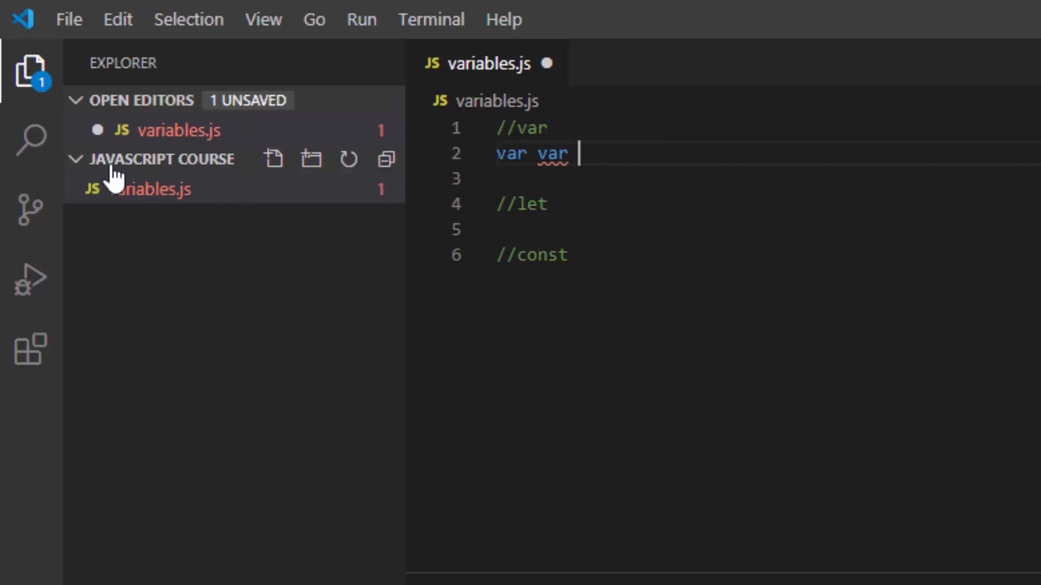
double_click(551, 153)
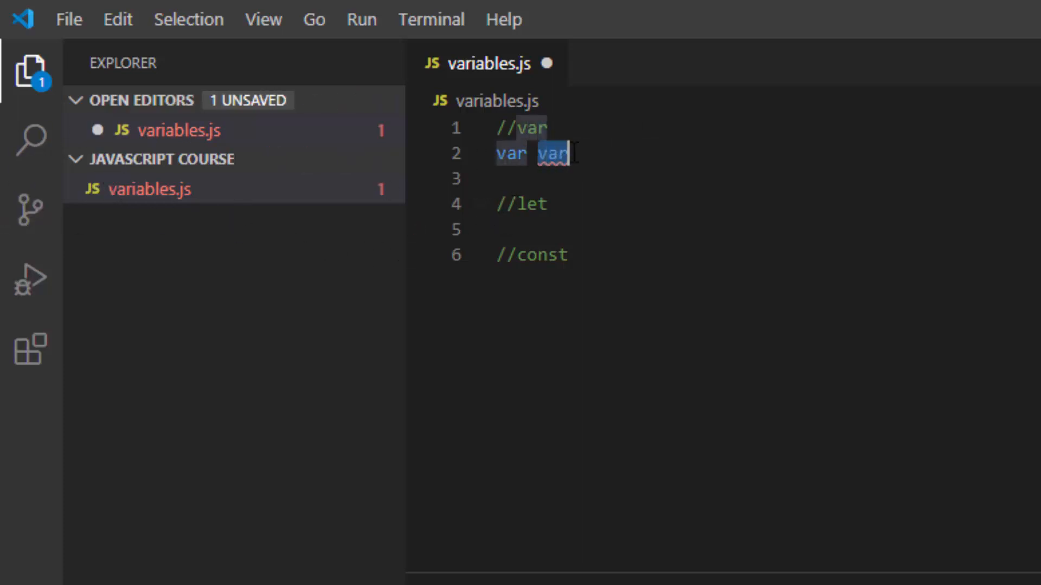
type("function")
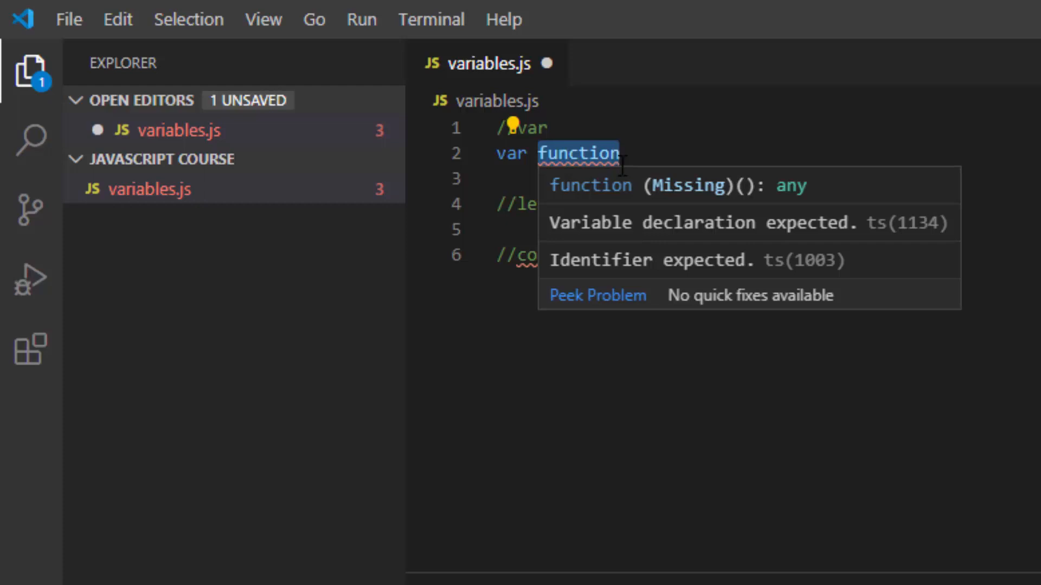
type("3")
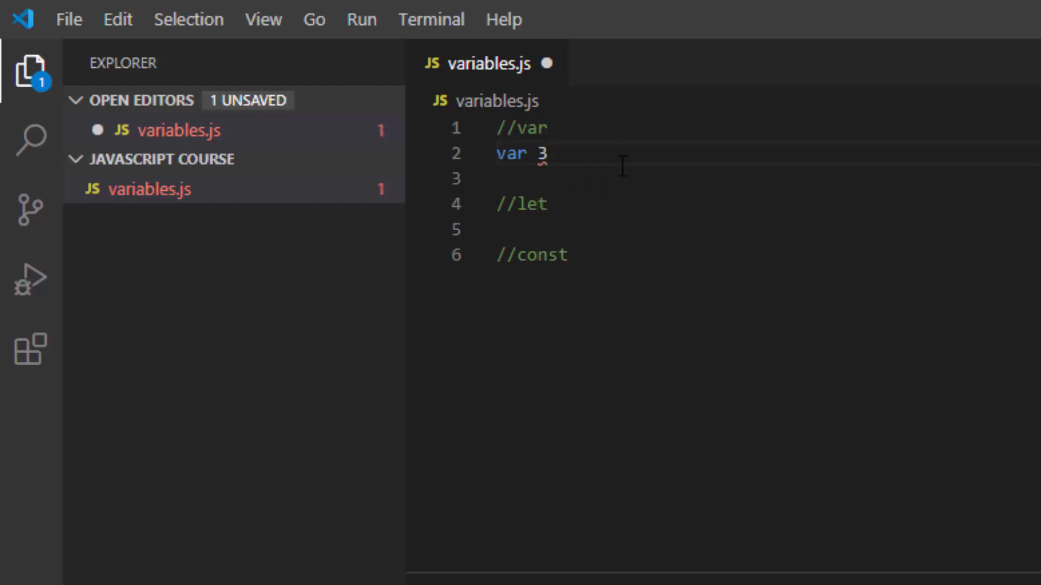
key("Backspace")
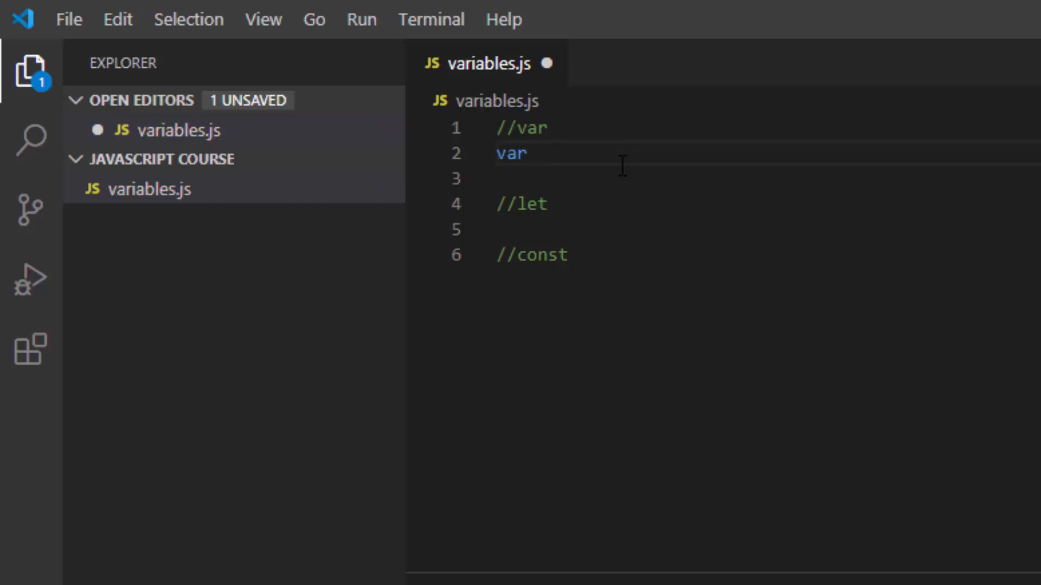
type("$3")
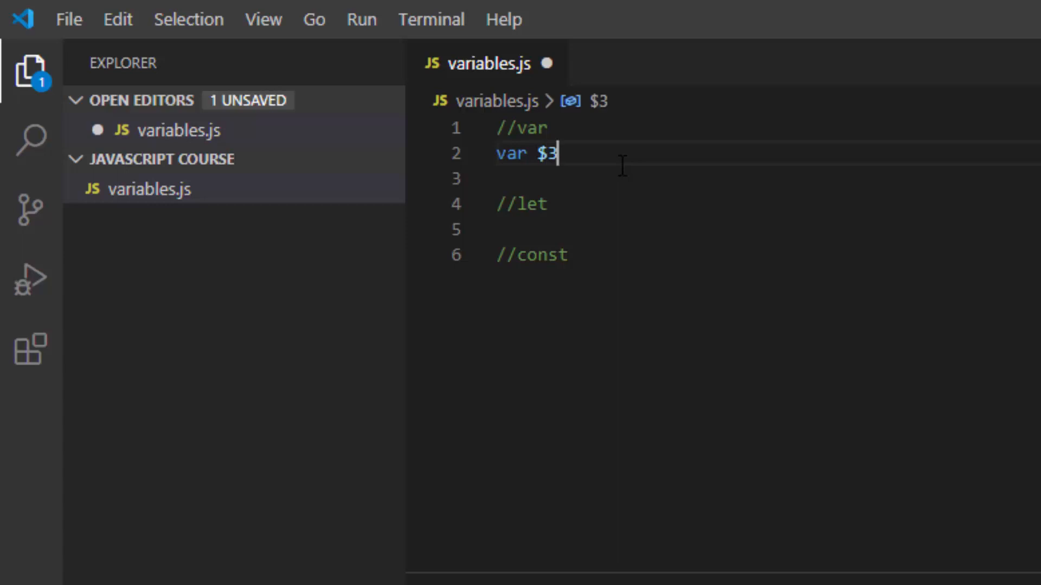
key("Backspace")
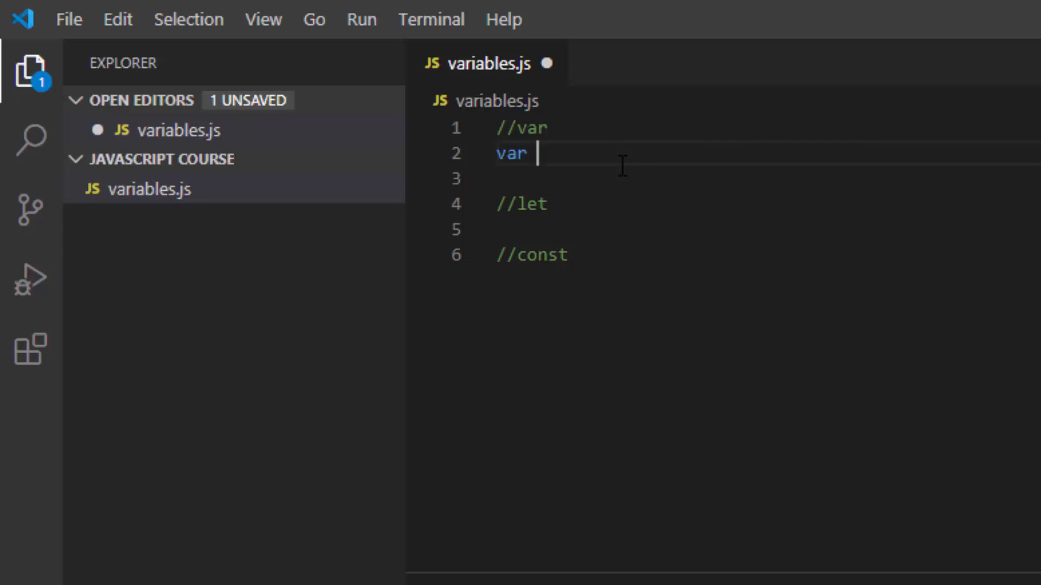
Step: Declare var firstName;, save the file, and add a blank line below
type("firstN")
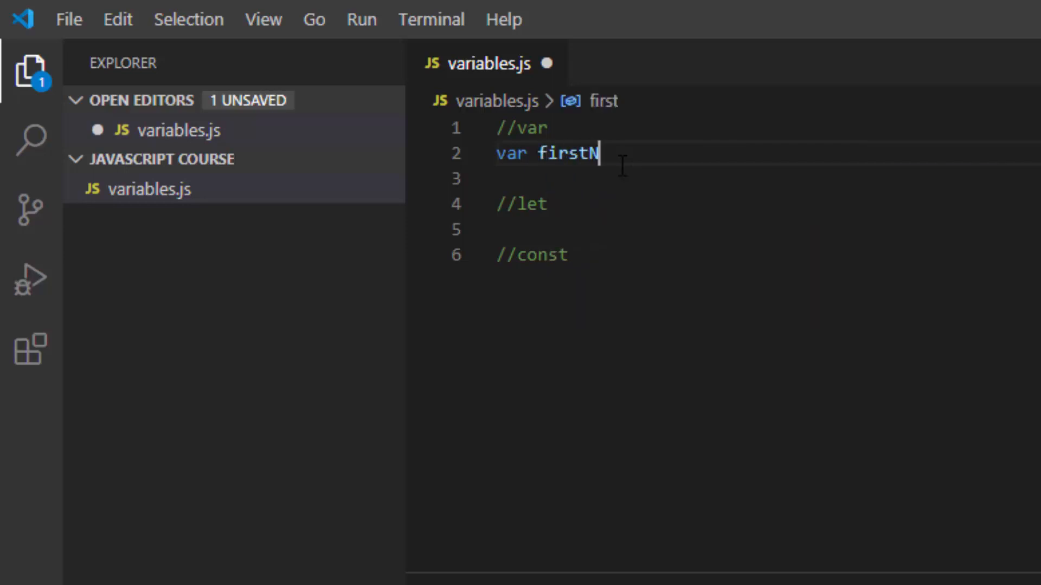
type("ame;")
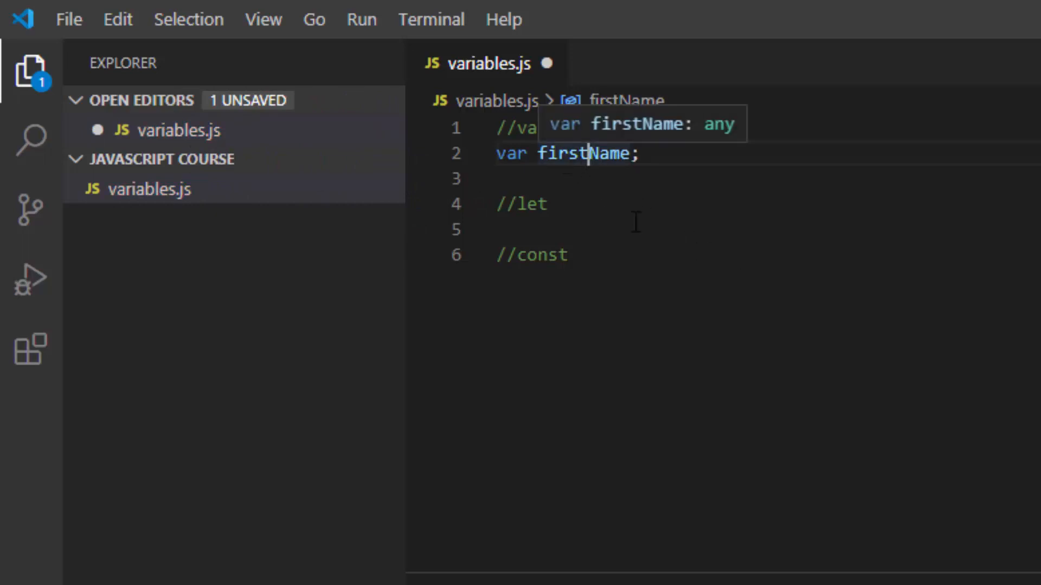
mouse_move(767, 285)
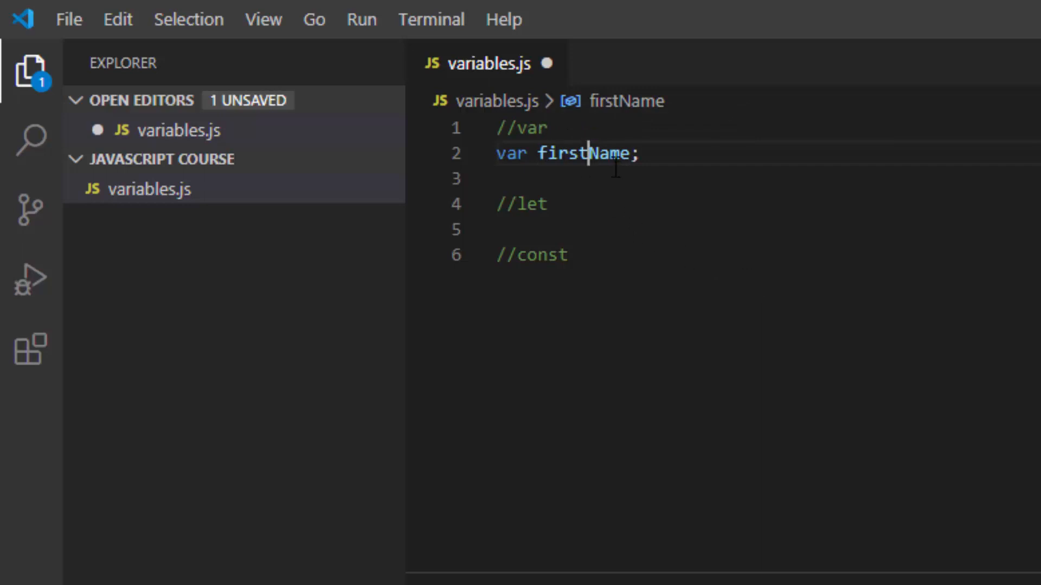
mouse_move(677, 192)
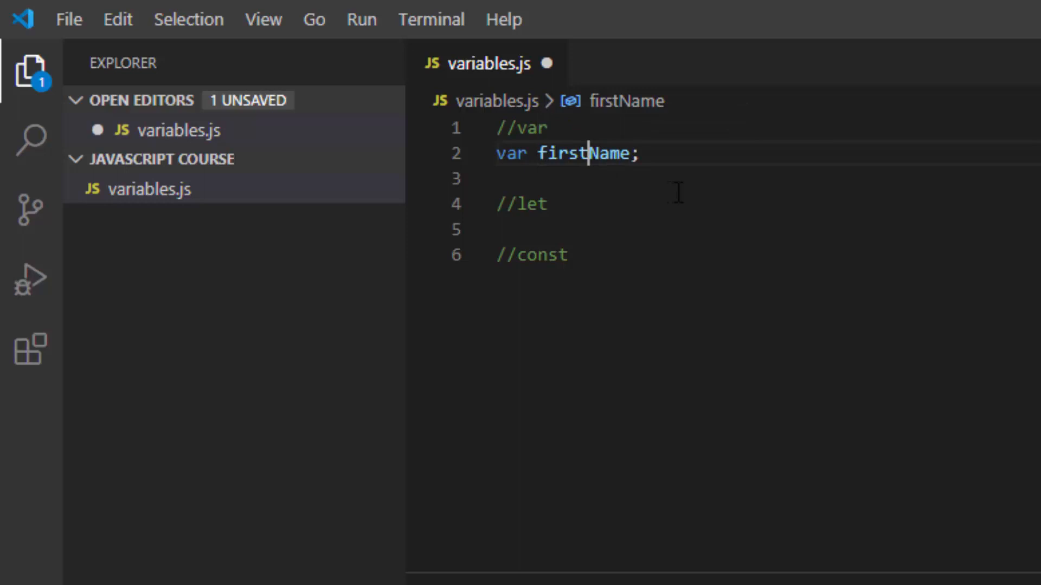
key("ctrl+s")
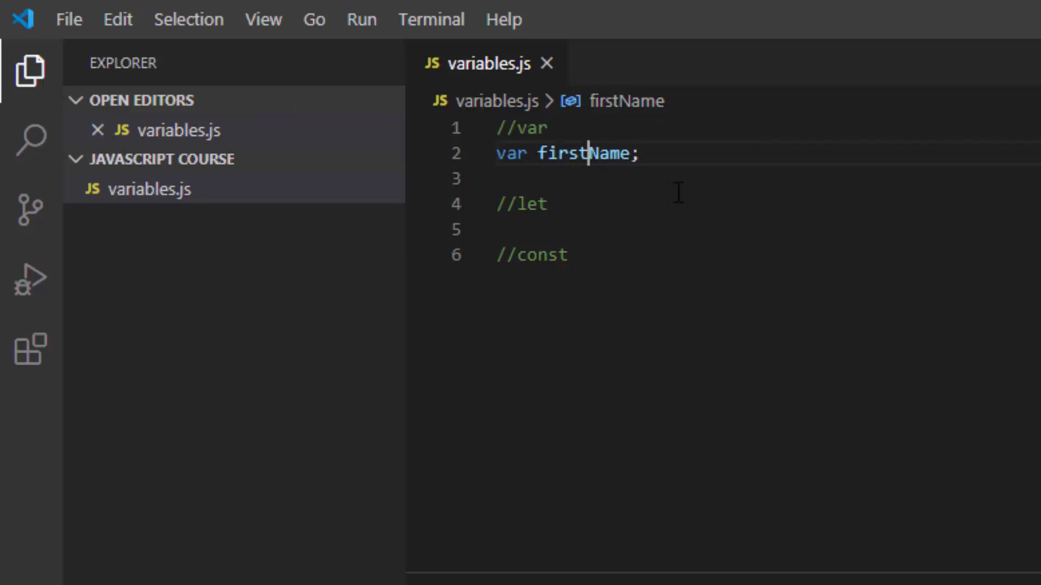
mouse_move(694, 161)
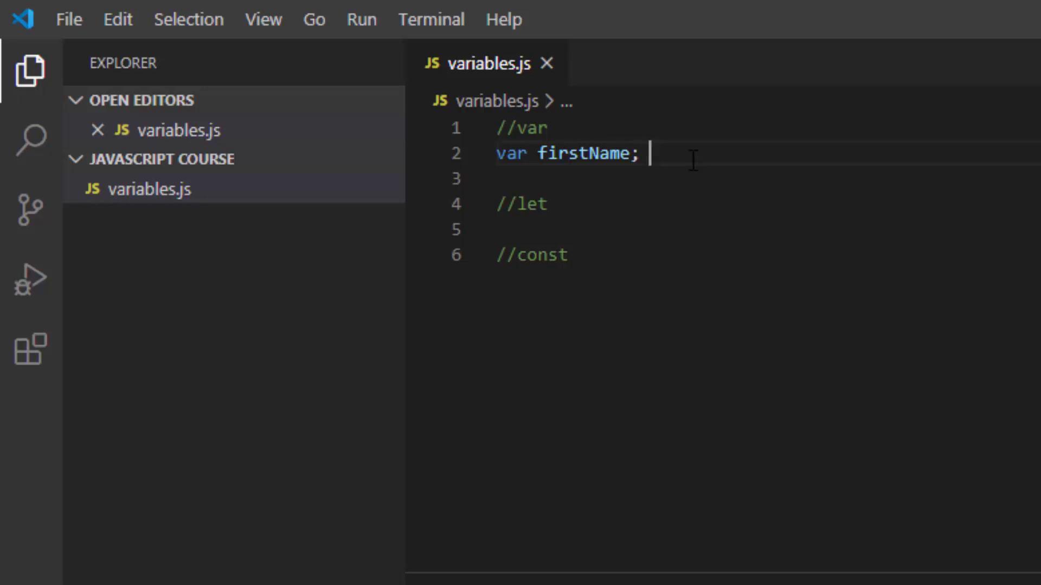
key("Enter")
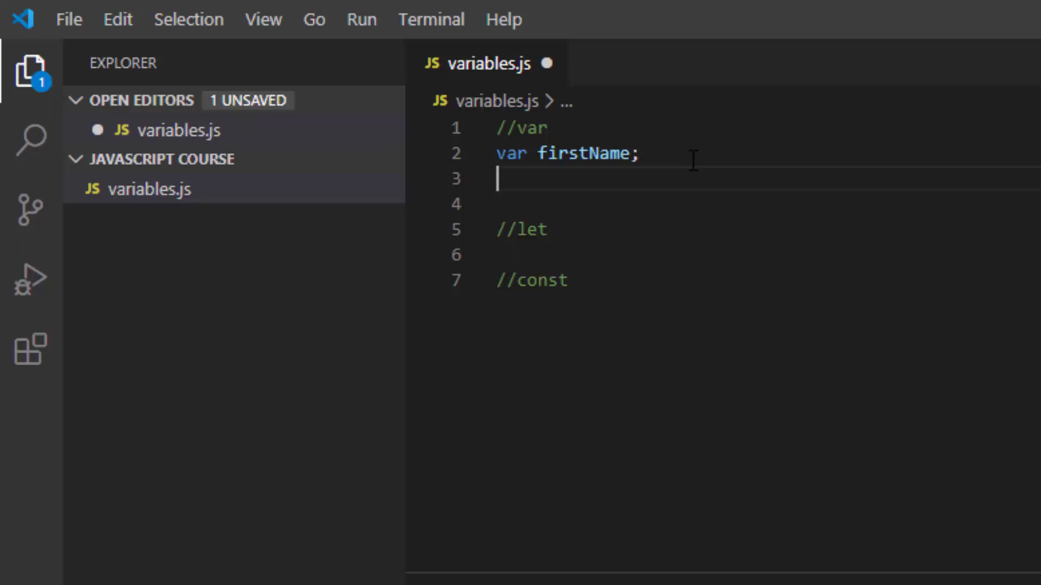
Step: Add console.log(firstName); below the declaration using the firstName completion, and save
key("ctrl+s")
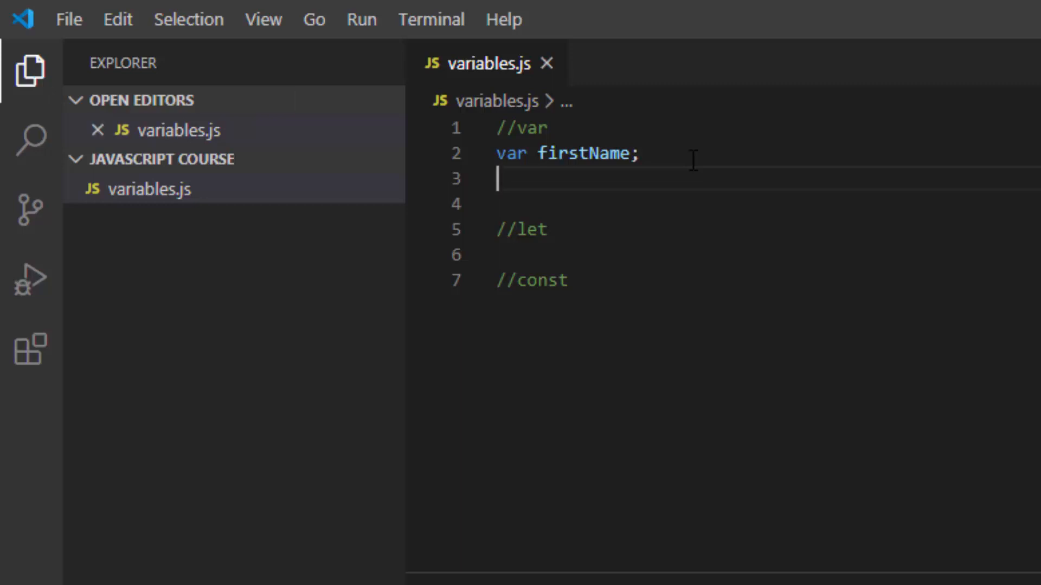
type("console.log(")
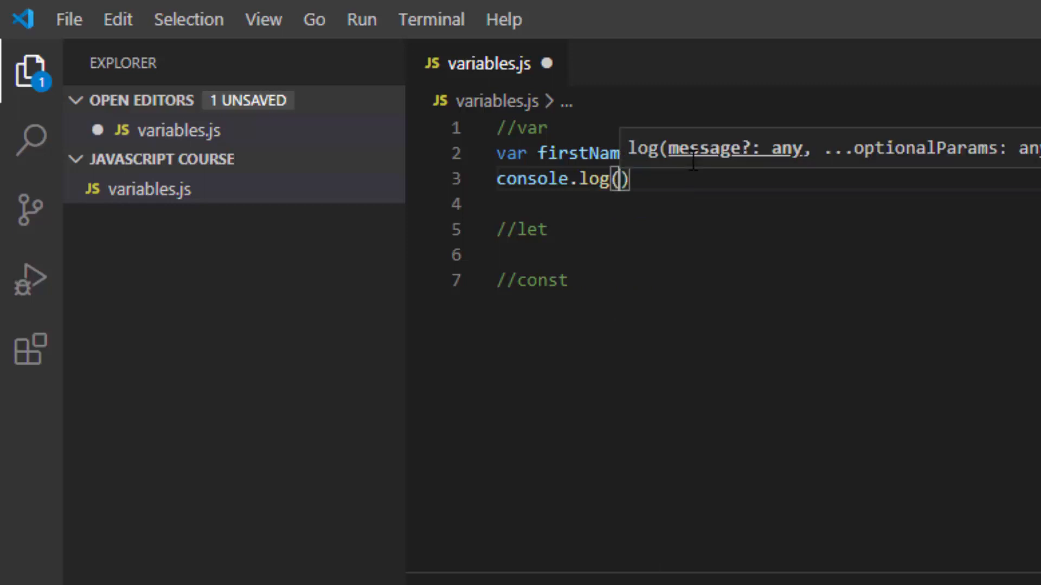
type("firs")
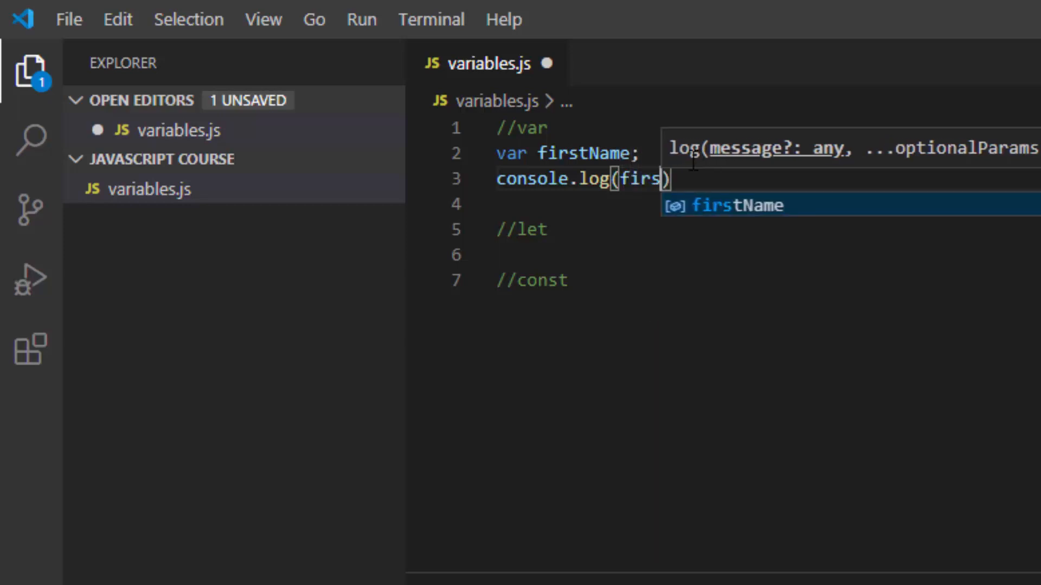
key("Tab")
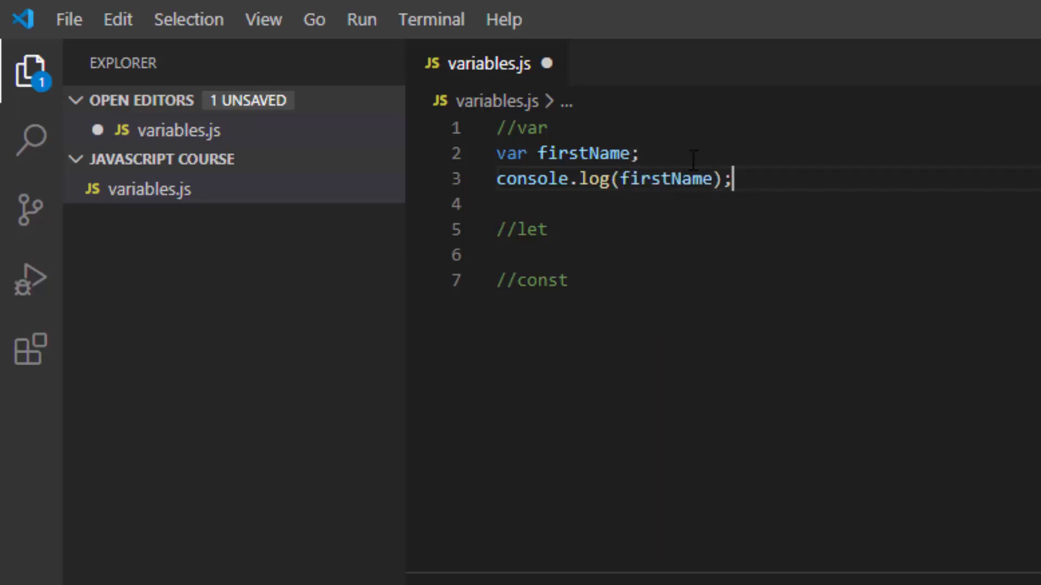
key("ctrl+s")
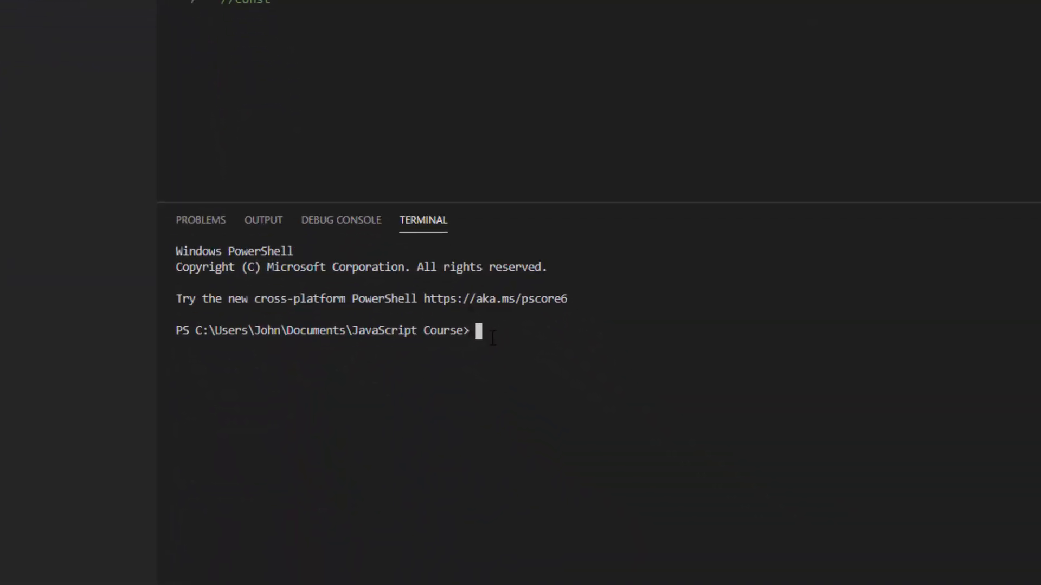
Step: Run node variables.js in the integrated terminal
type("node")
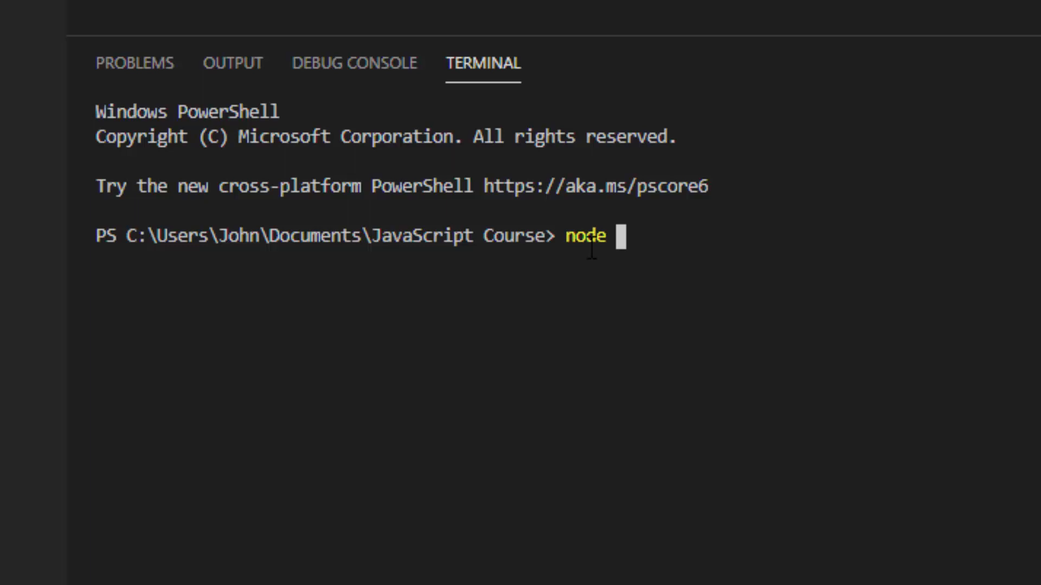
type("variables")
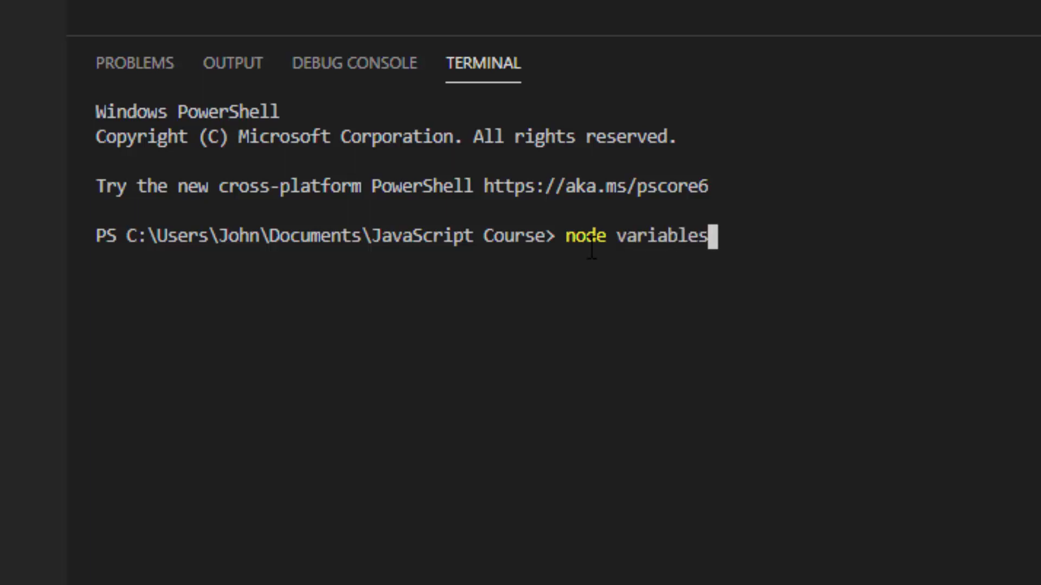
type(".js")
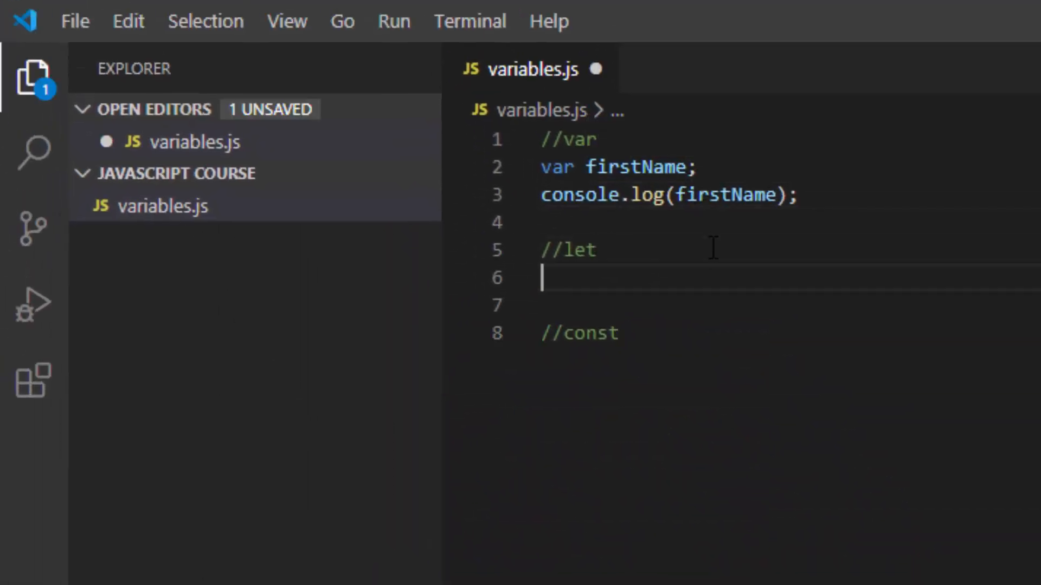
Step: Add let lastName; under //let, followed by console.log(lastName)
type("let")
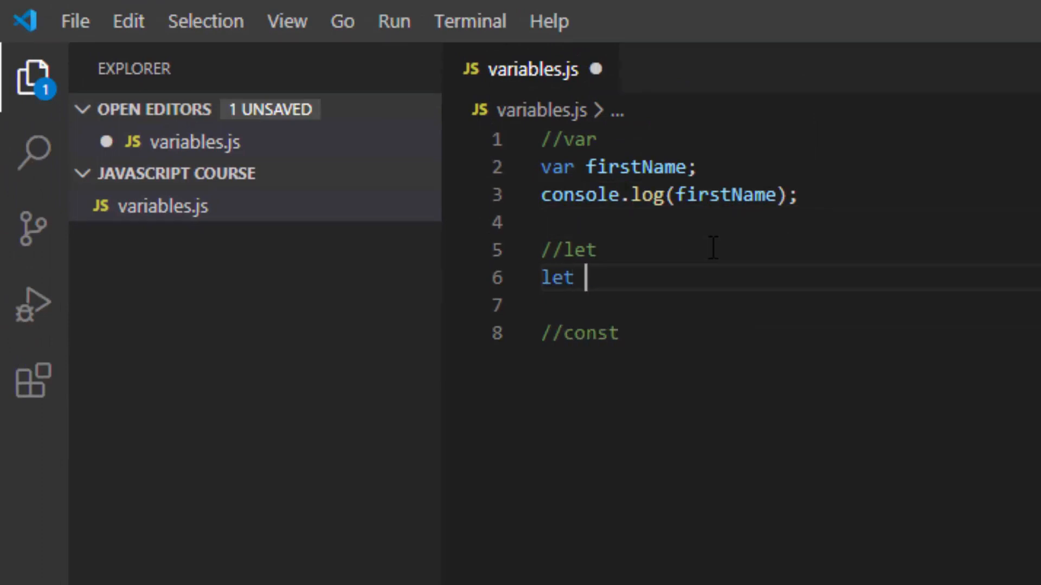
type("lastName;")
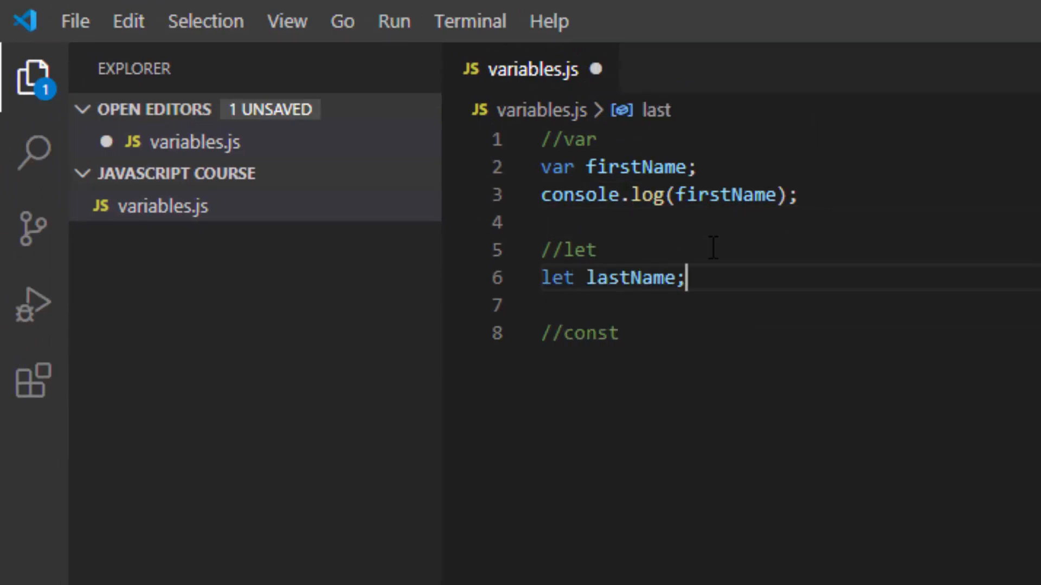
type("console.log")
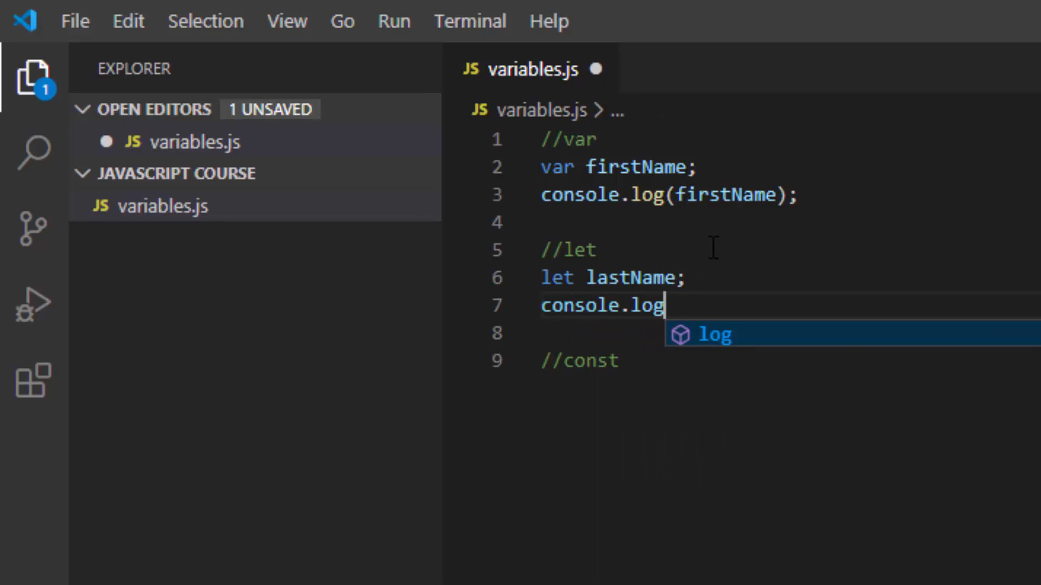
type("(lastName)")
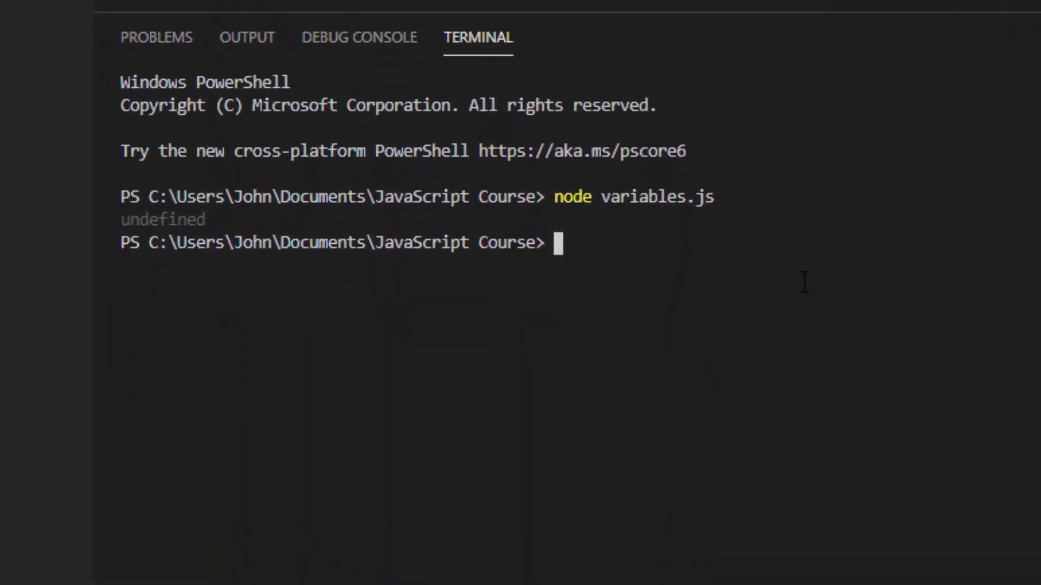
Step: Clear the terminal output, then run node variables.js again
type("clear")
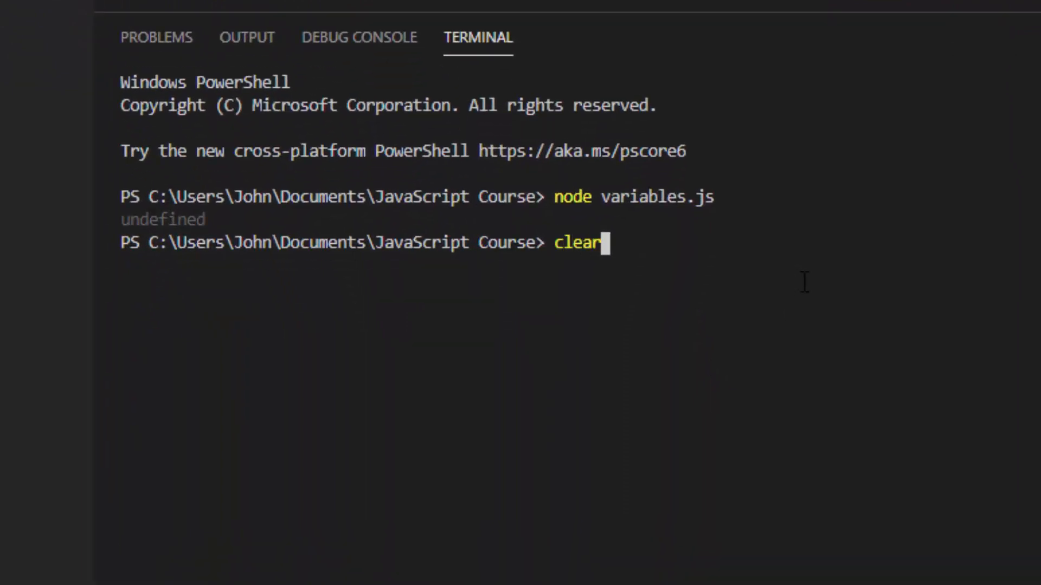
key("Enter")
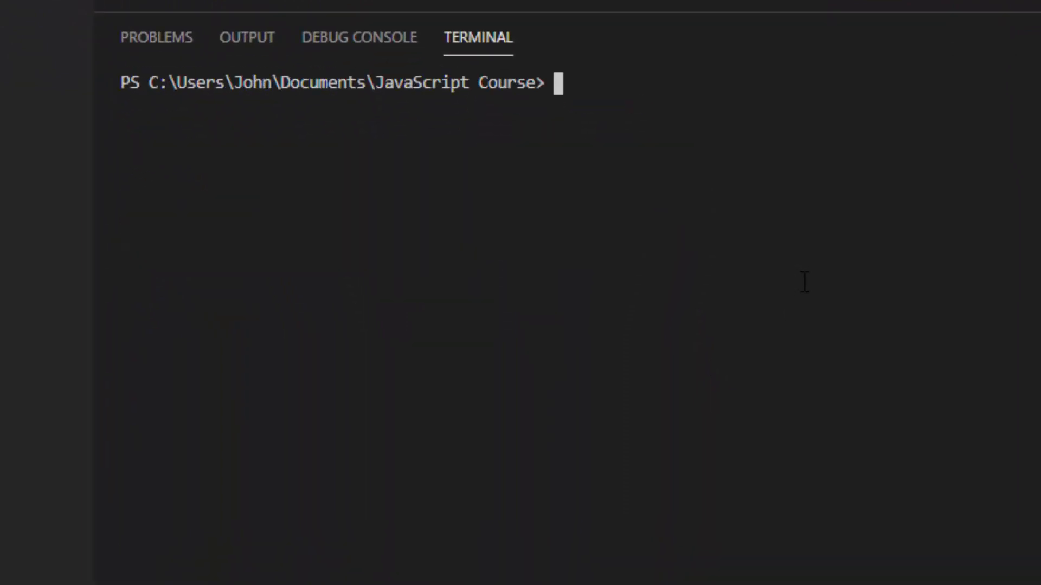
type("clear")
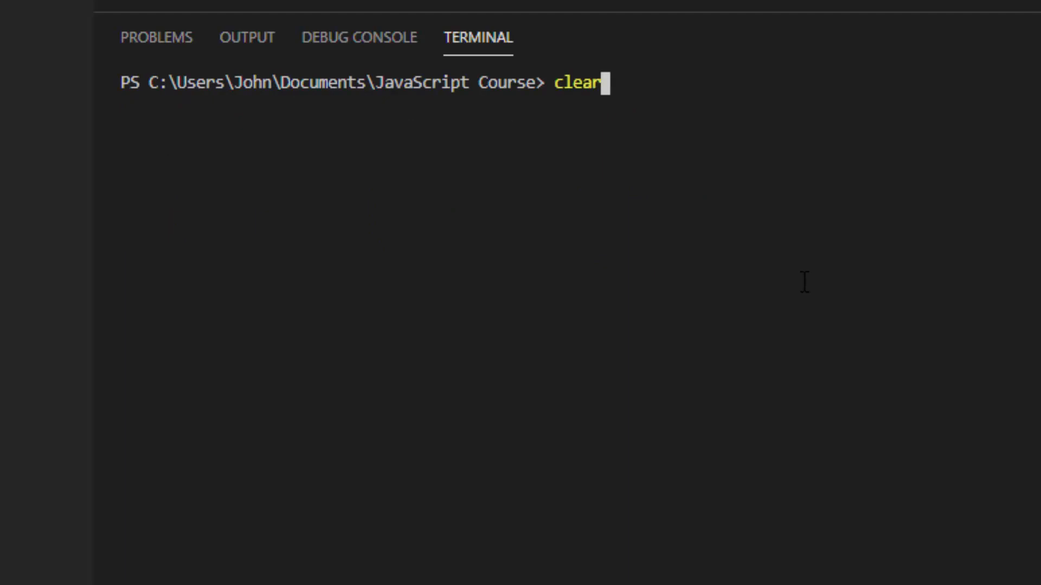
type("node variables.js")
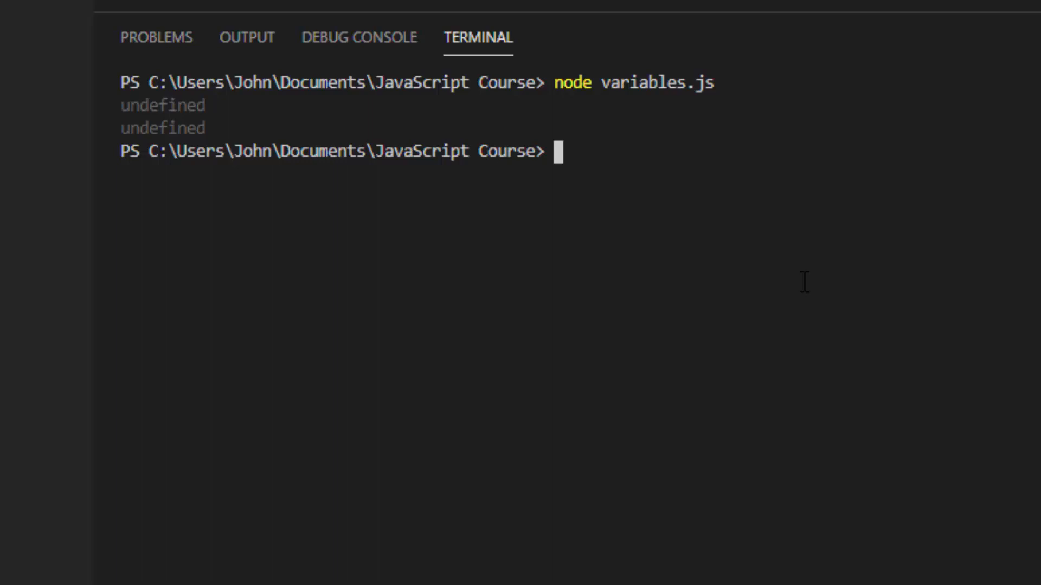
mouse_move(194, 127)
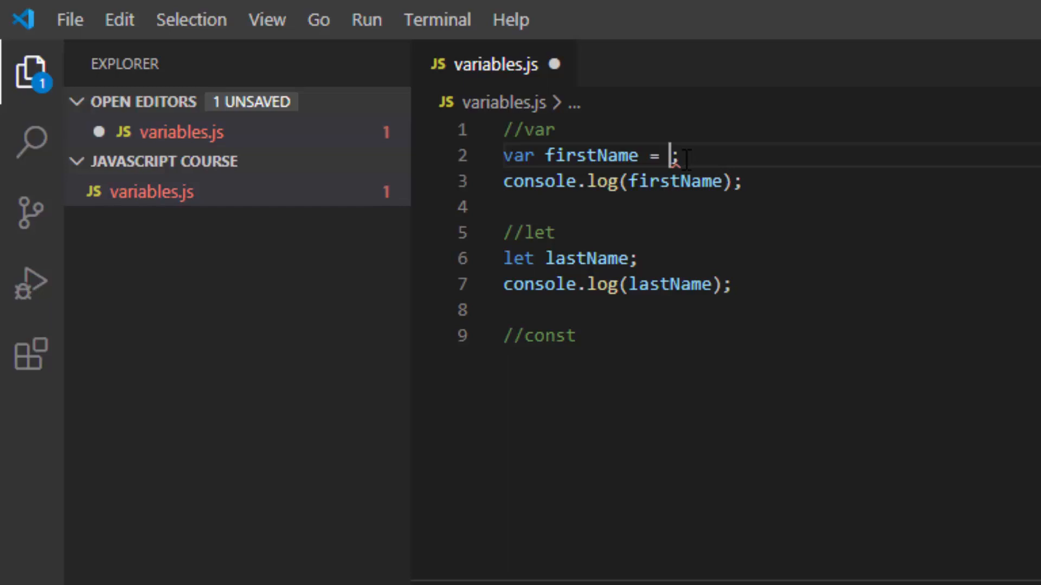
Step: Type the quoted string John as firstName's value on line 2
type("\"\"")
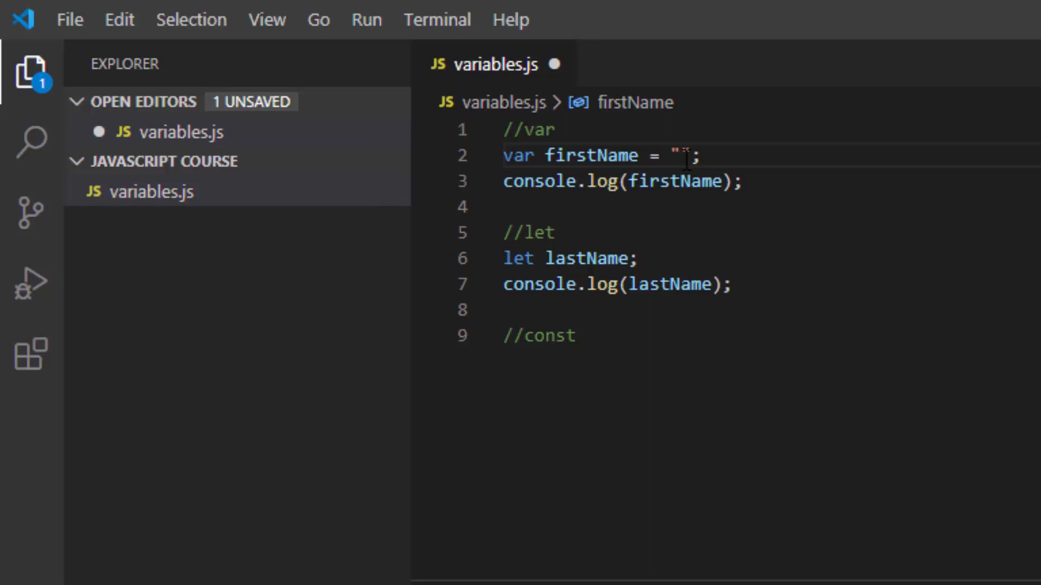
type("Jo")
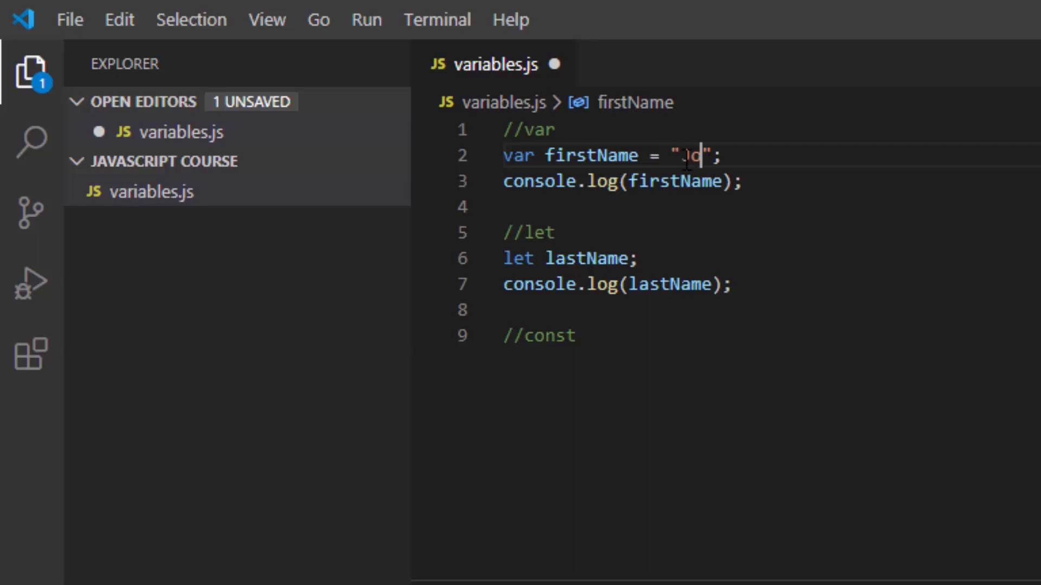
type("John")
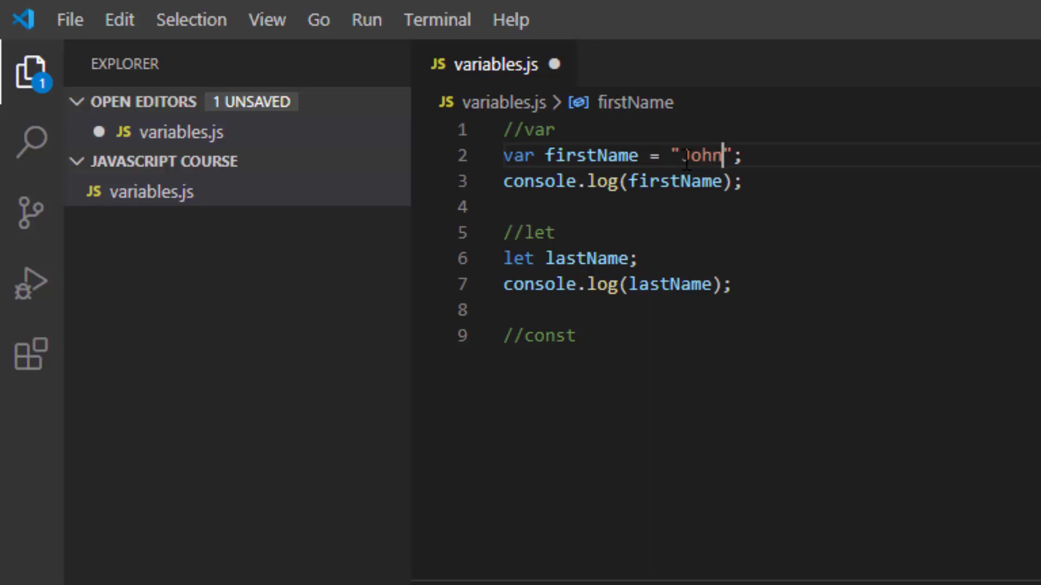
key("Backspace")
type("'")
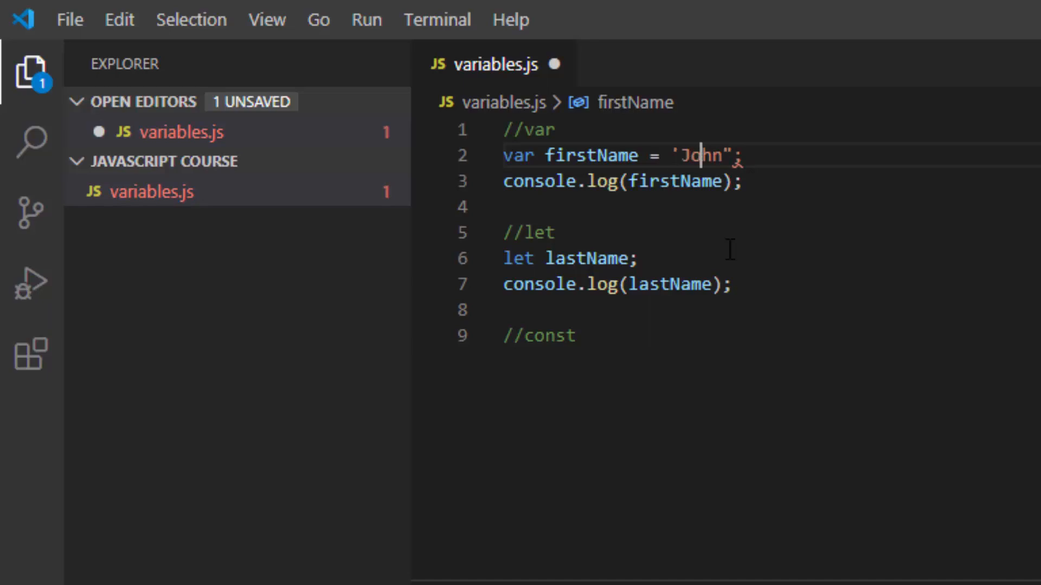
mouse_move(251, 296)
type("'")
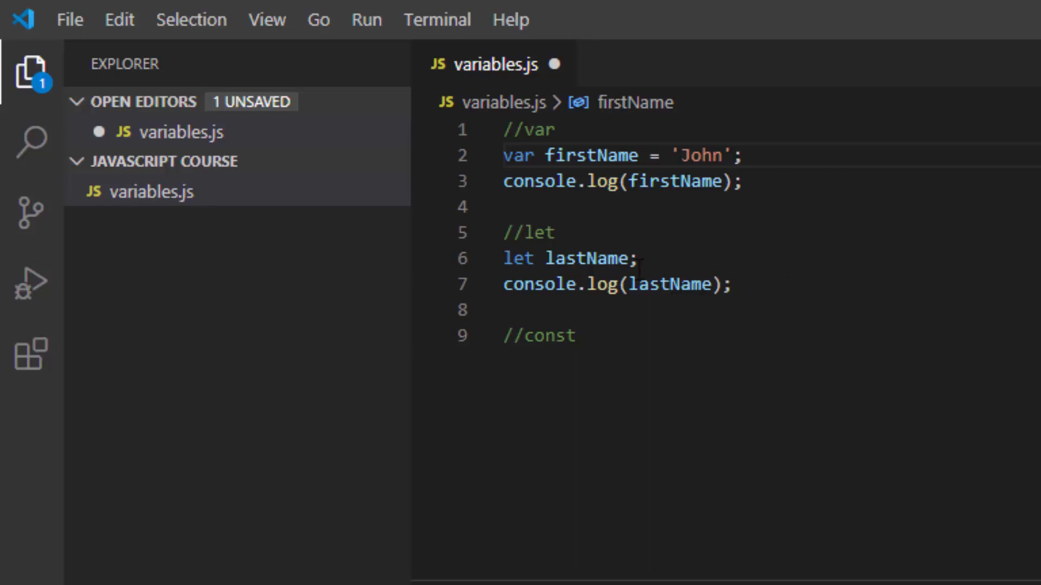
mouse_move(671, 284)
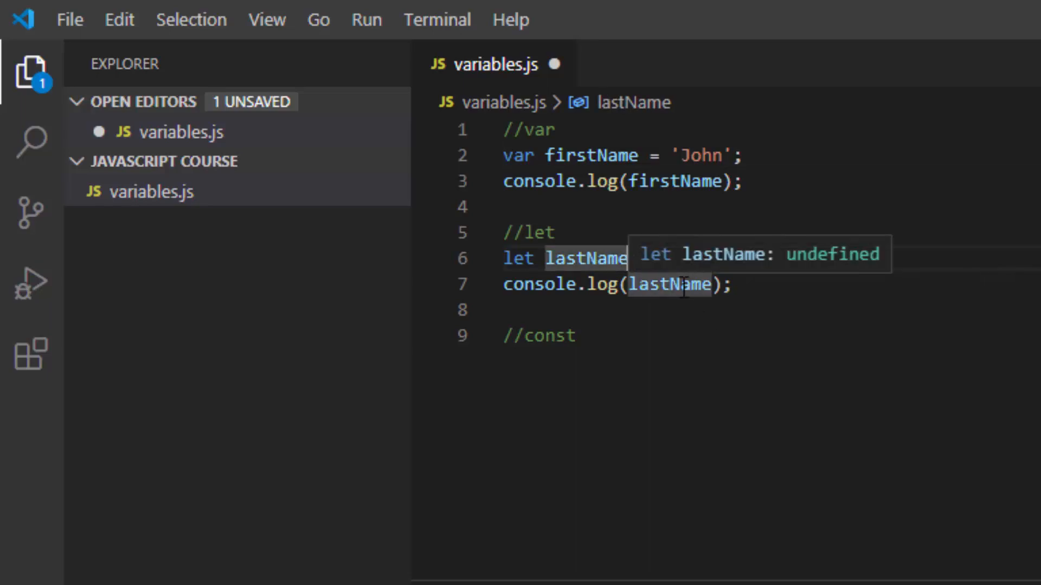
Step: Add lastName = "Greene"; on its own line after the let lastName declaration
type(";")
type("l")
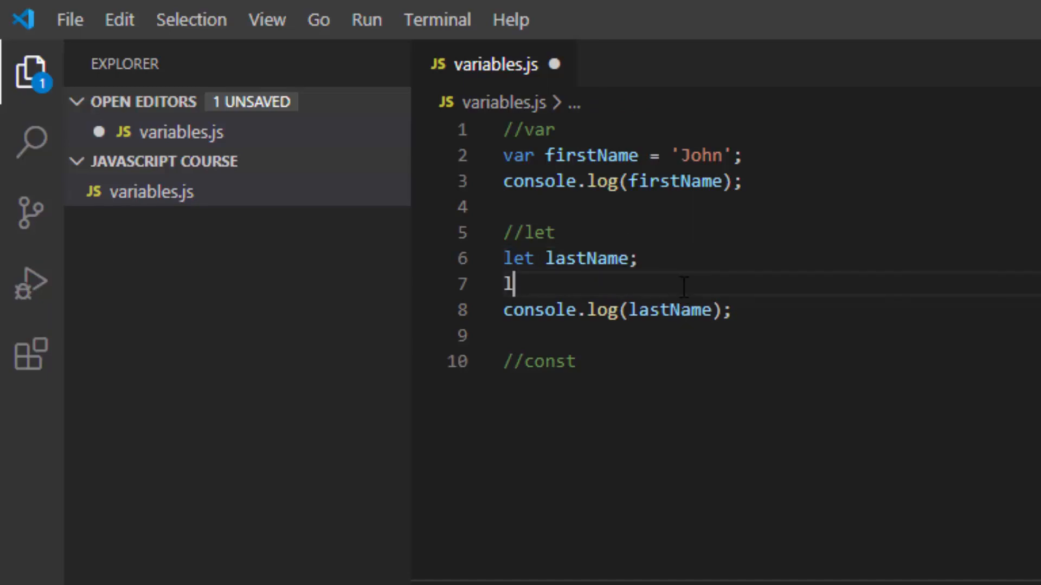
type("astName")
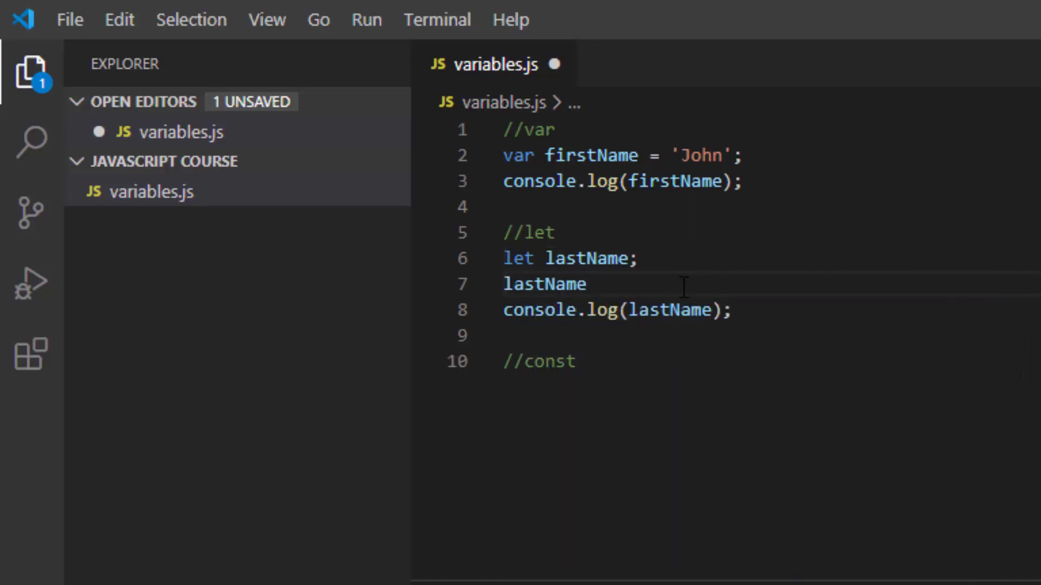
type("= \"G\"")
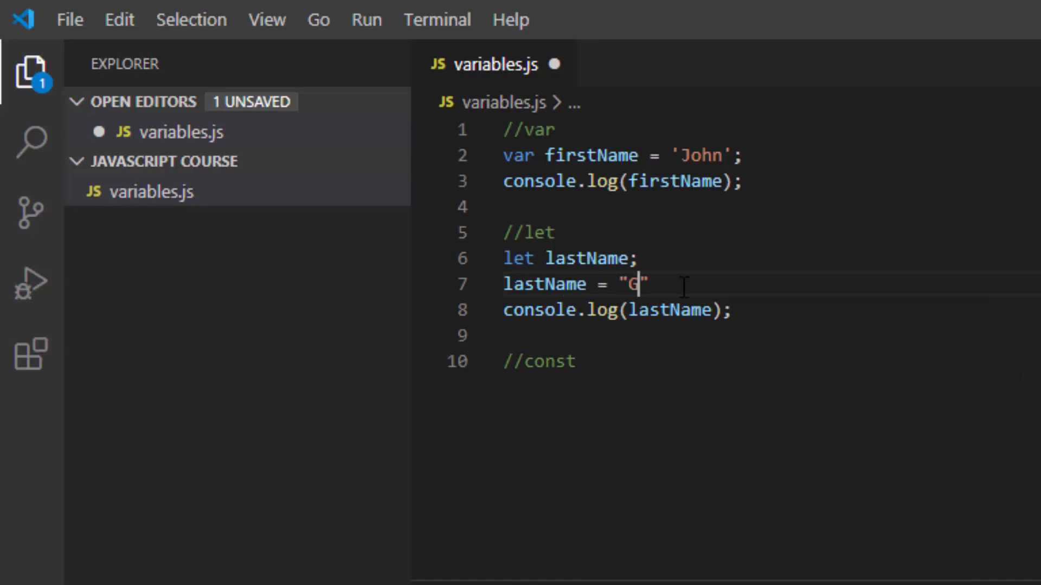
type("reene")
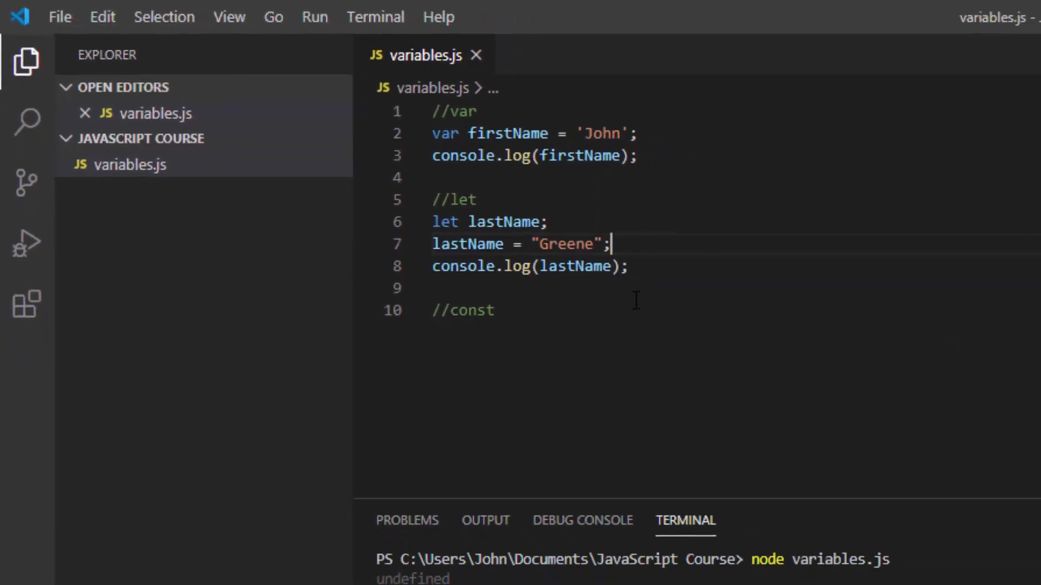
Step: Clear the terminal before rerunning variables.js
type("cl")
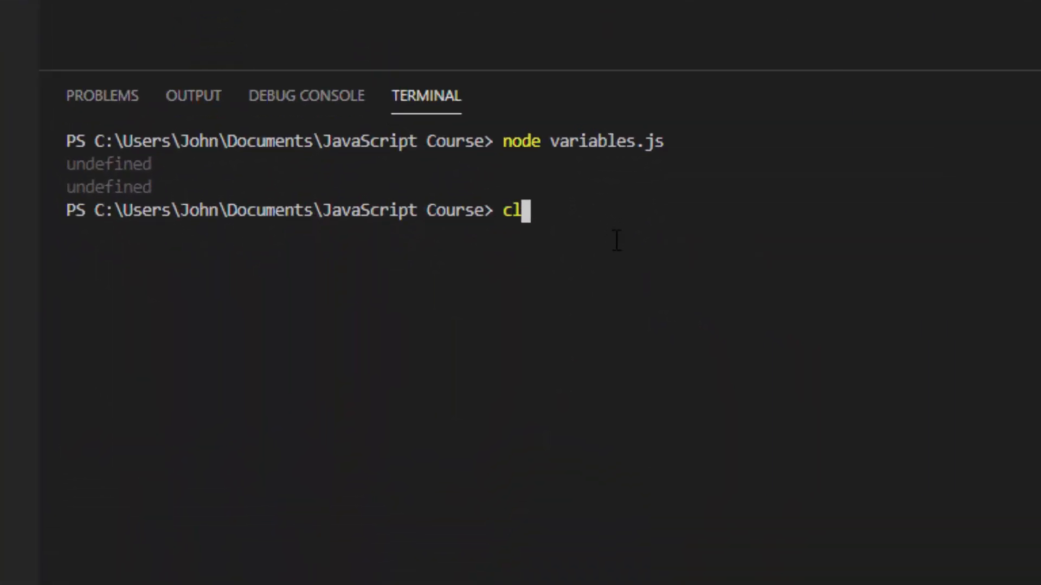
key("Enter")
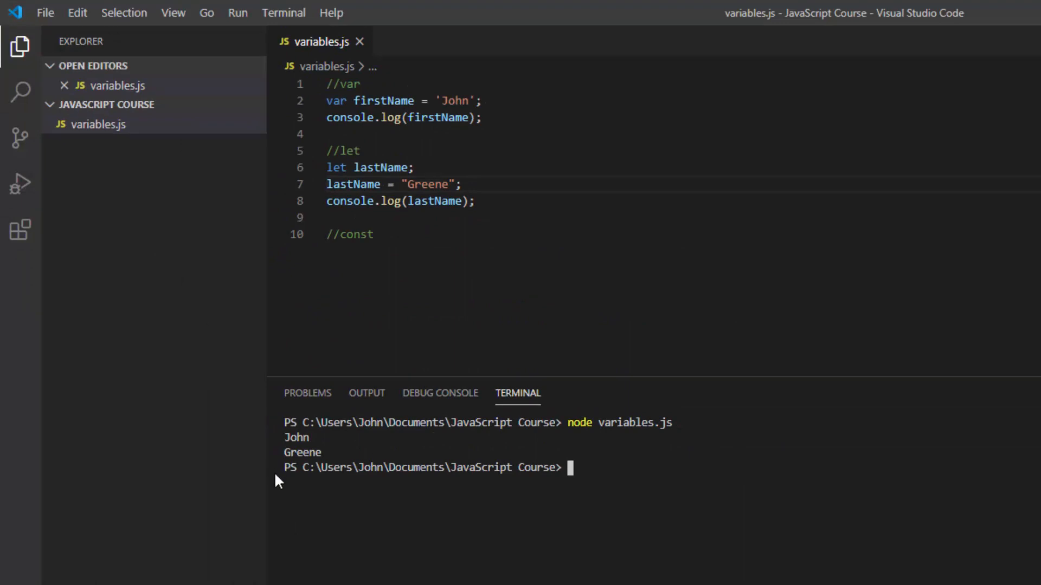
mouse_move(425, 202)
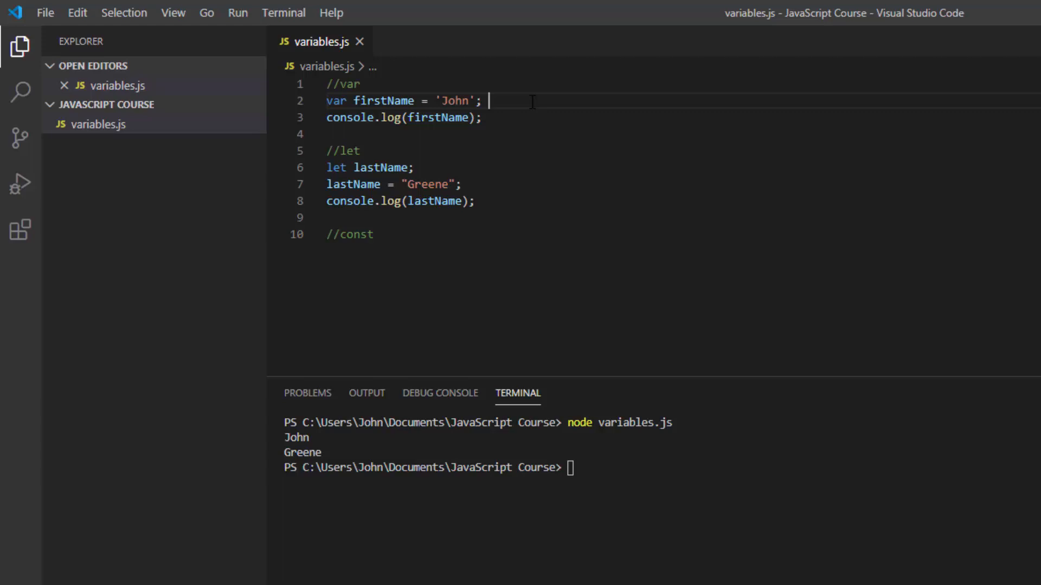
Step: Add var firstName = "Steve" on a new line below the firstName declaration
key("Enter")
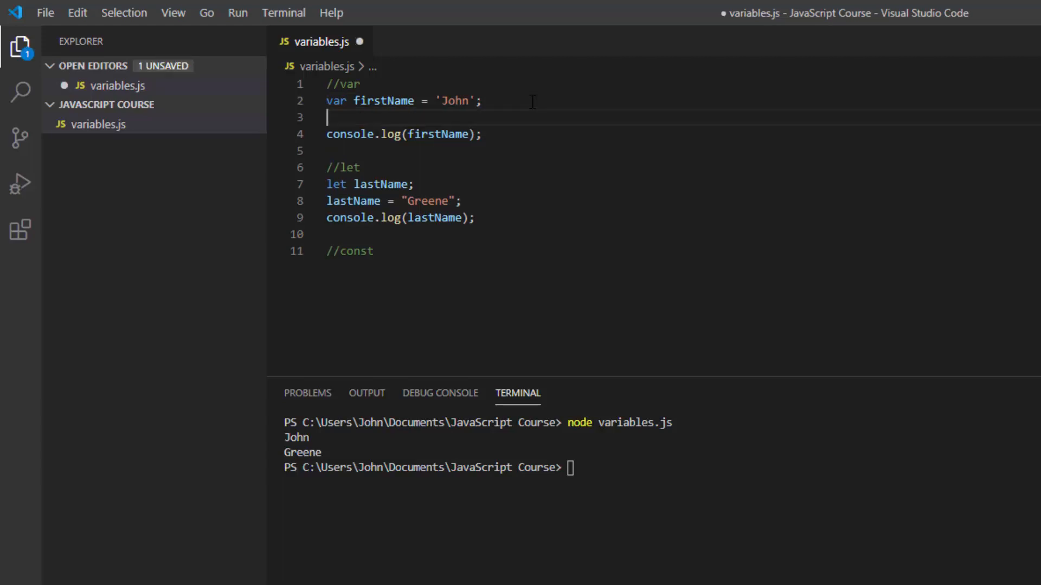
type("var f")
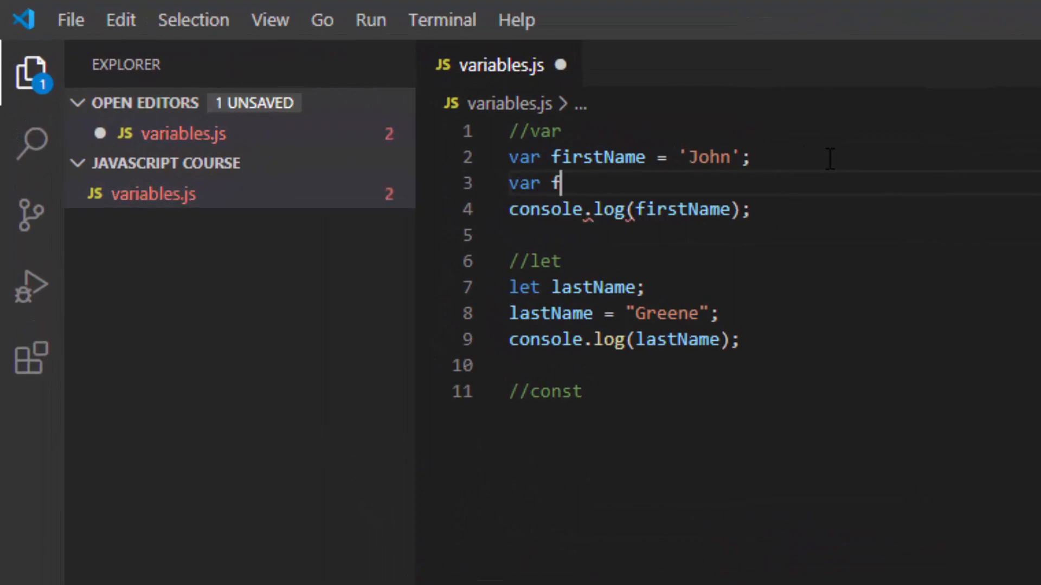
type("irstName =")
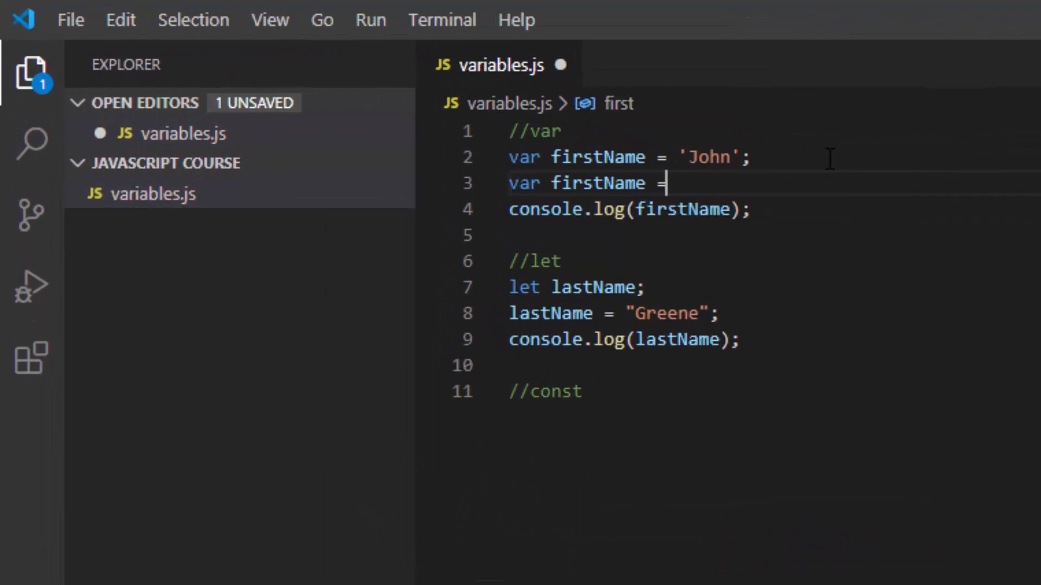
type("\"Steve\";")
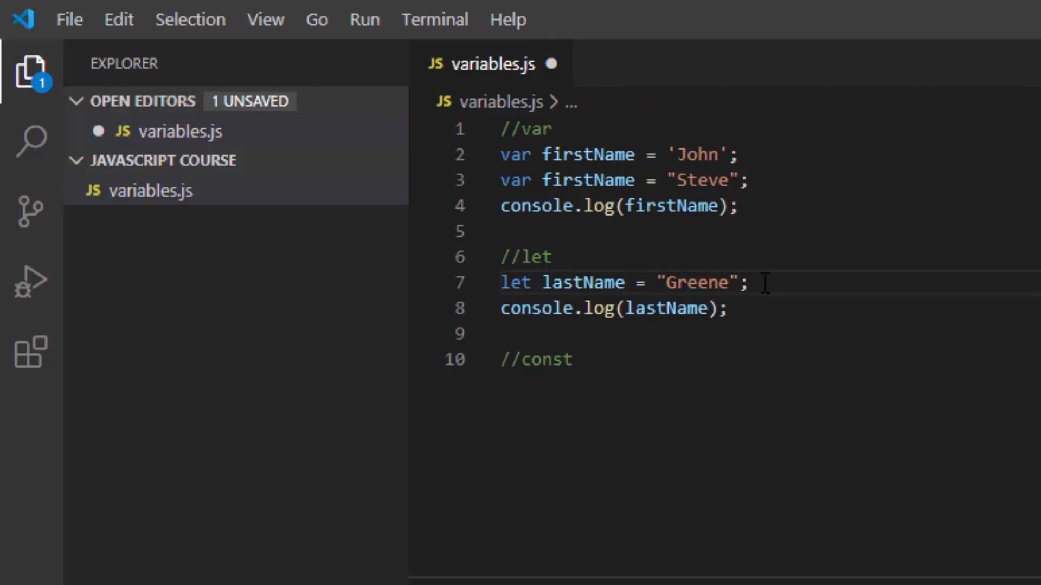
Step: Add let lastName = "Smith"; and run variables.js, hitting a redeclaration SyntaxError
type("let")
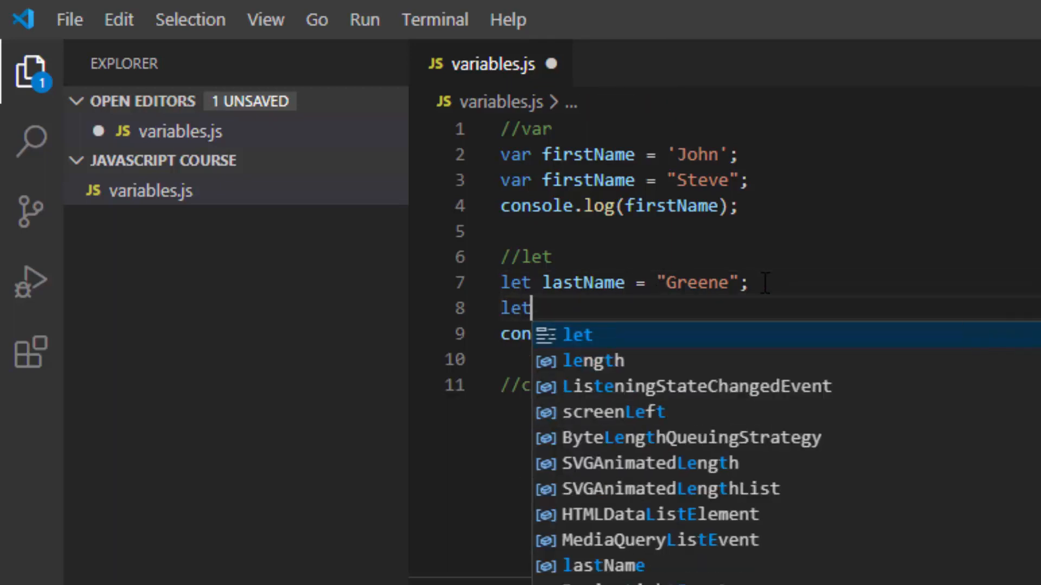
type("lastName =")
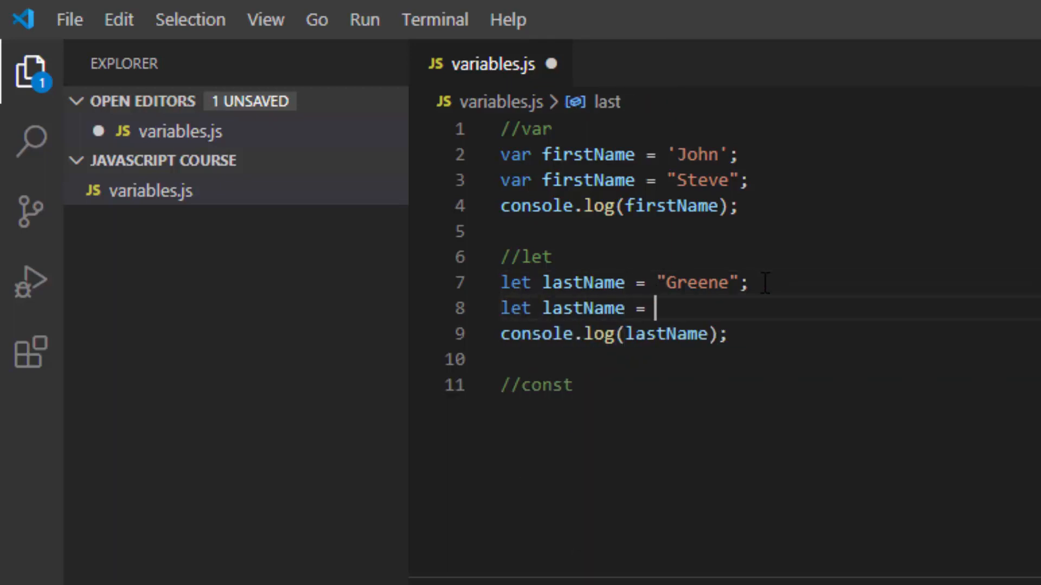
type("\"Smith\";")
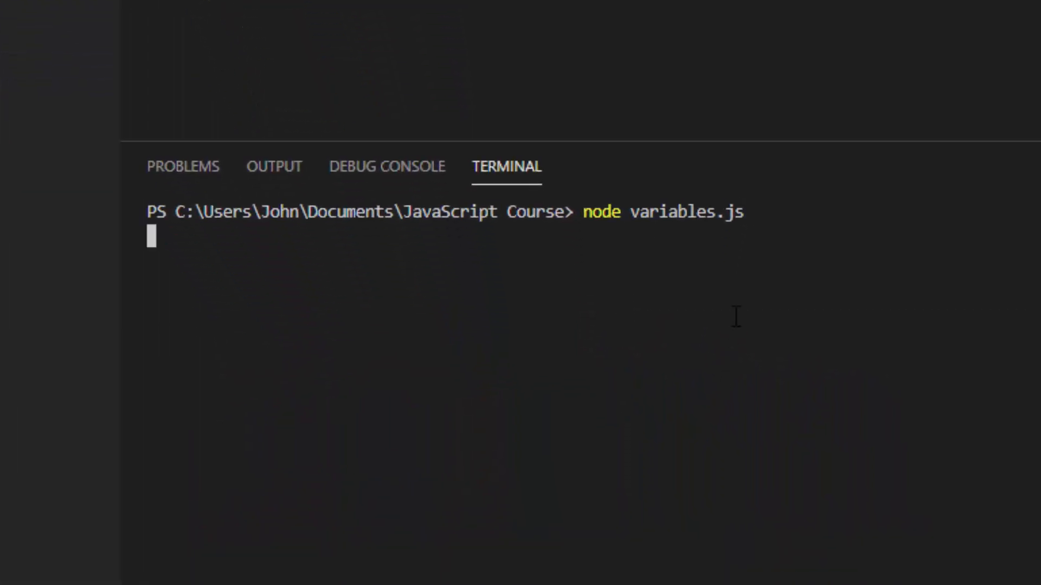
key("Enter")
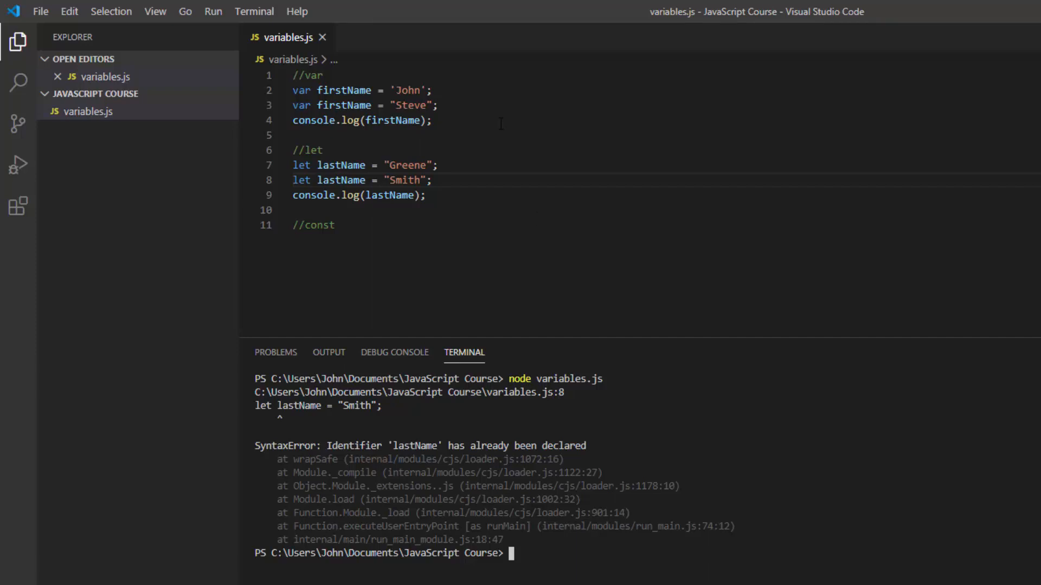
mouse_move(434, 222)
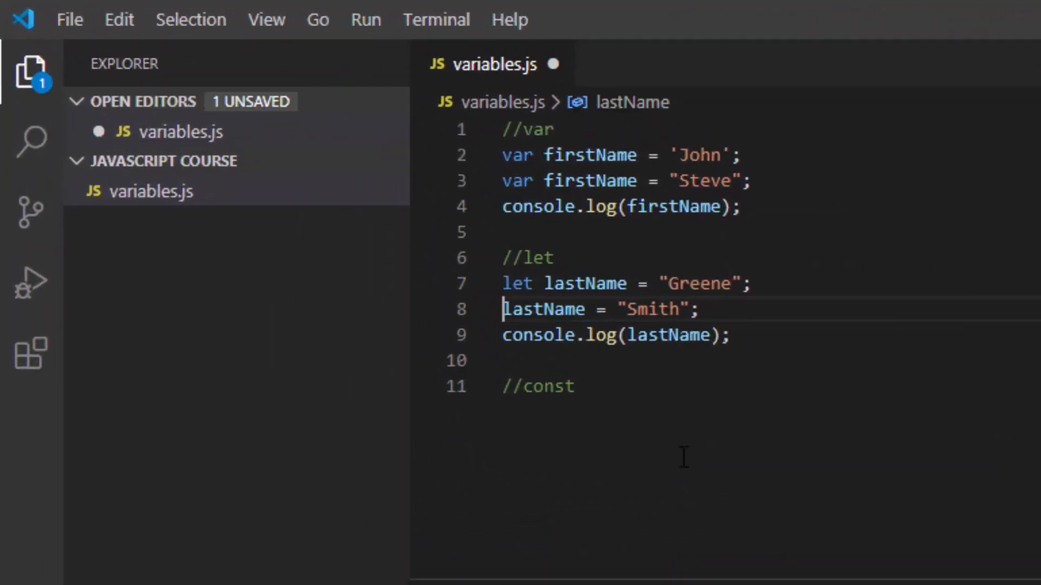
Step: Save the lastName reassignment change and clear the terminal
key("ctrl+s")
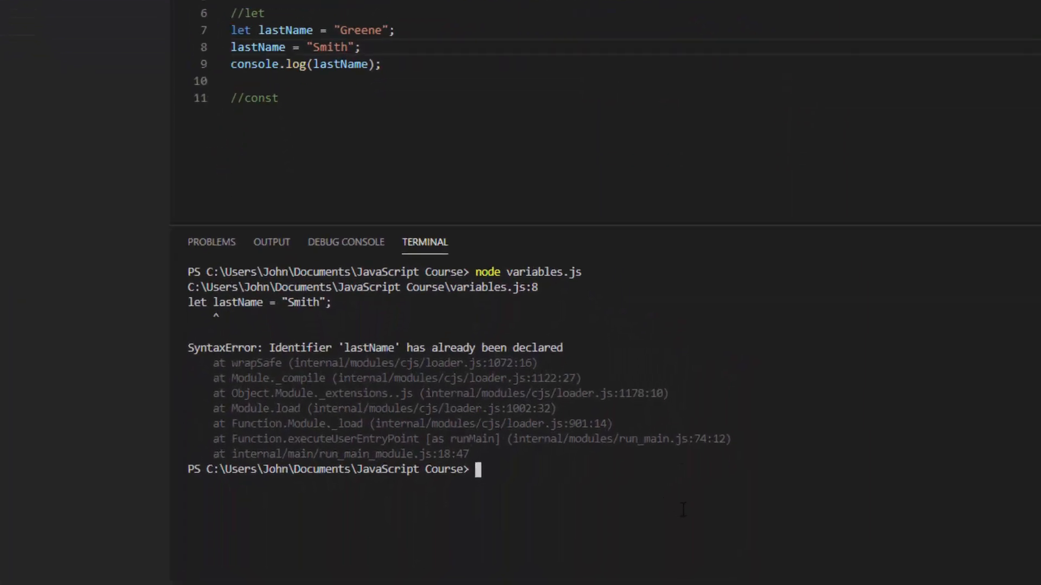
type("clea")
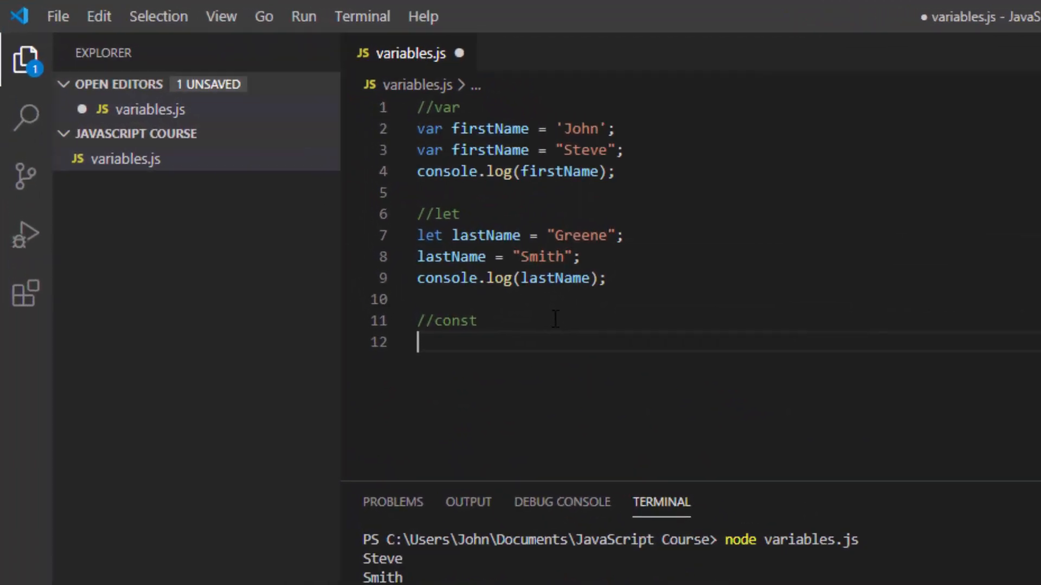
Step: Declare const middleName;, log it, and run node variables.js for the missing-initializer error
type("const")
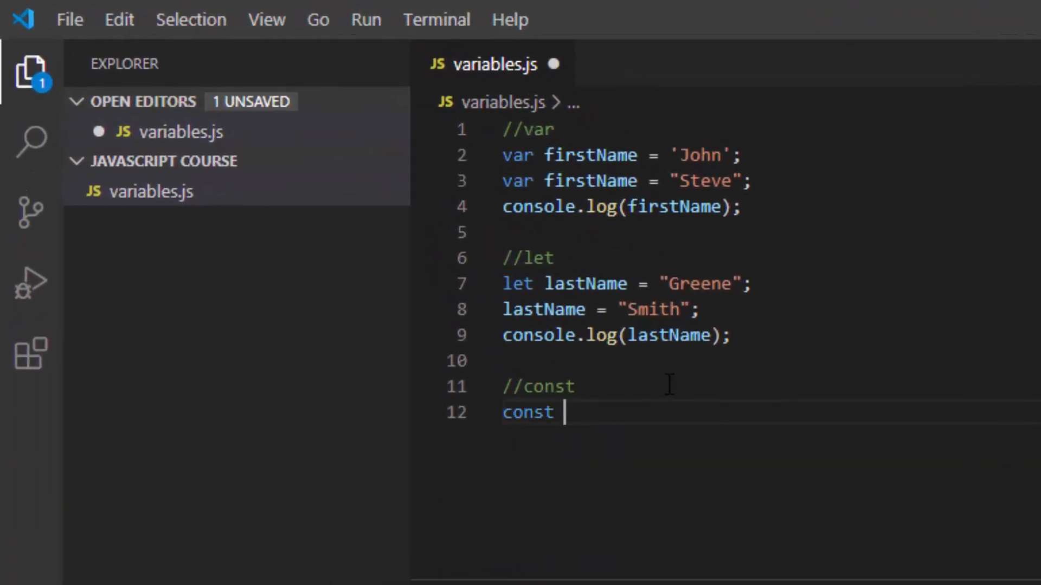
type("middle")
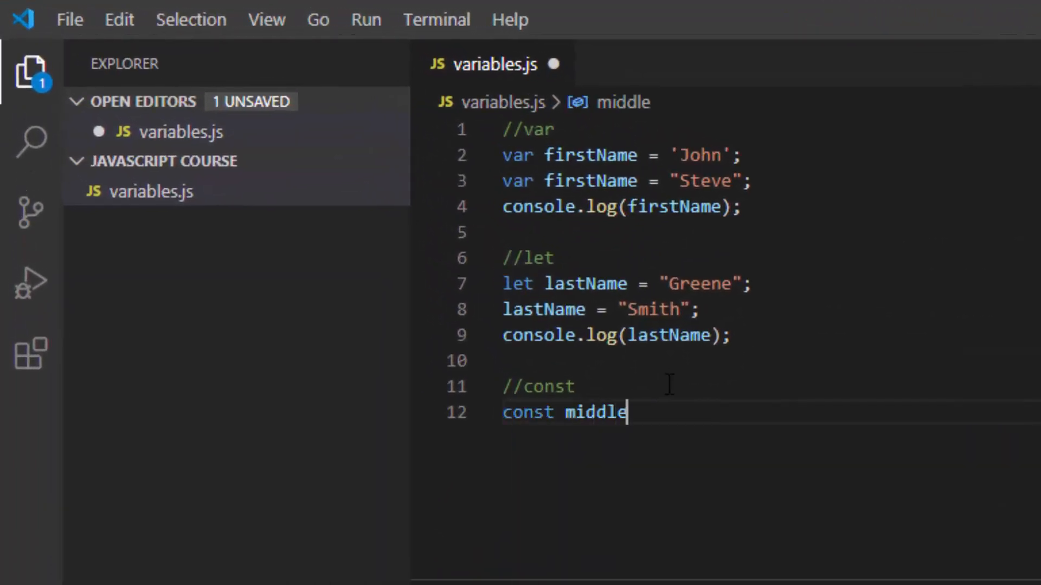
type("Name;")
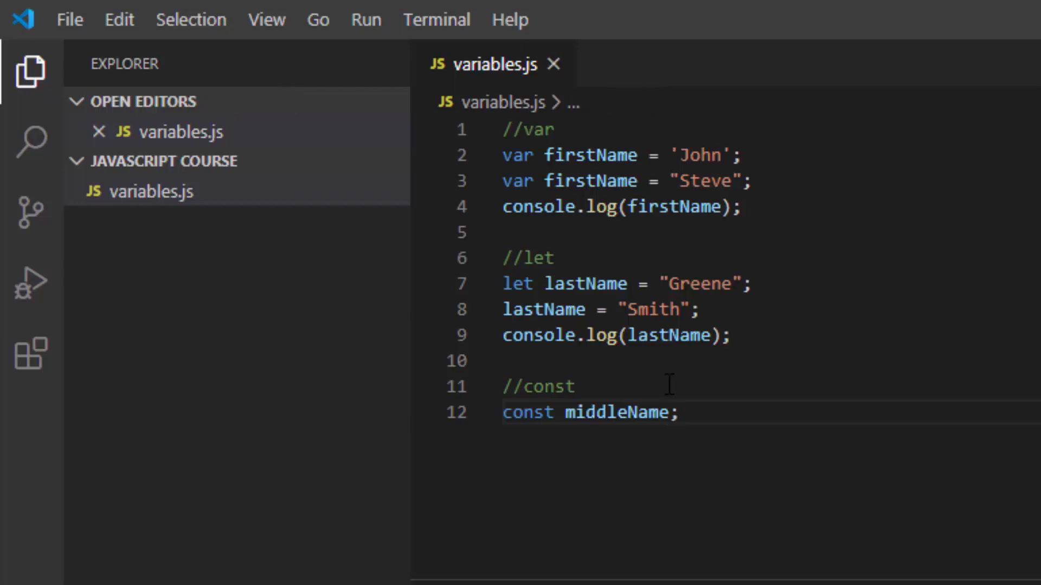
type("conso")
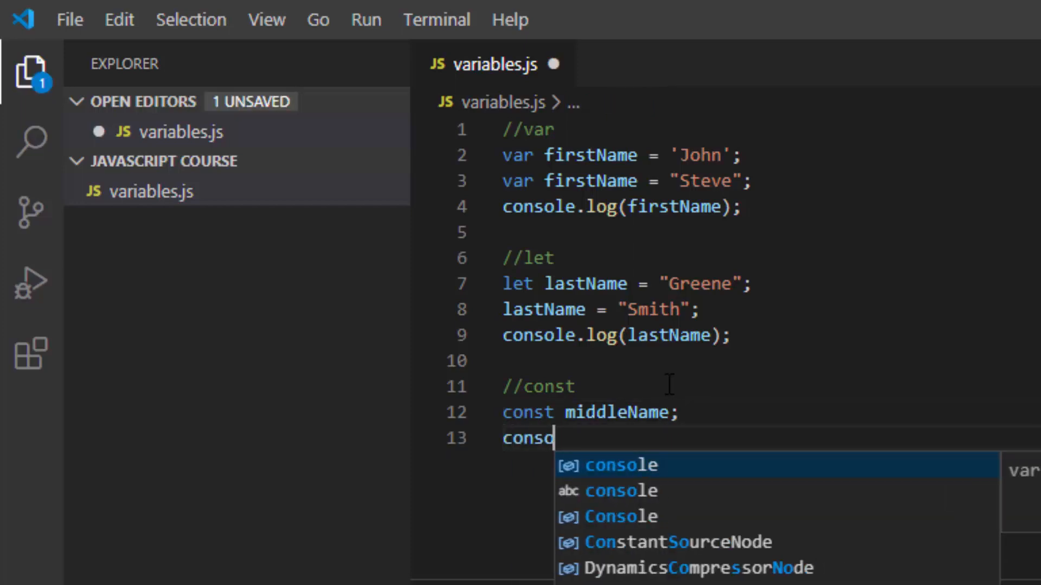
type(".lo")
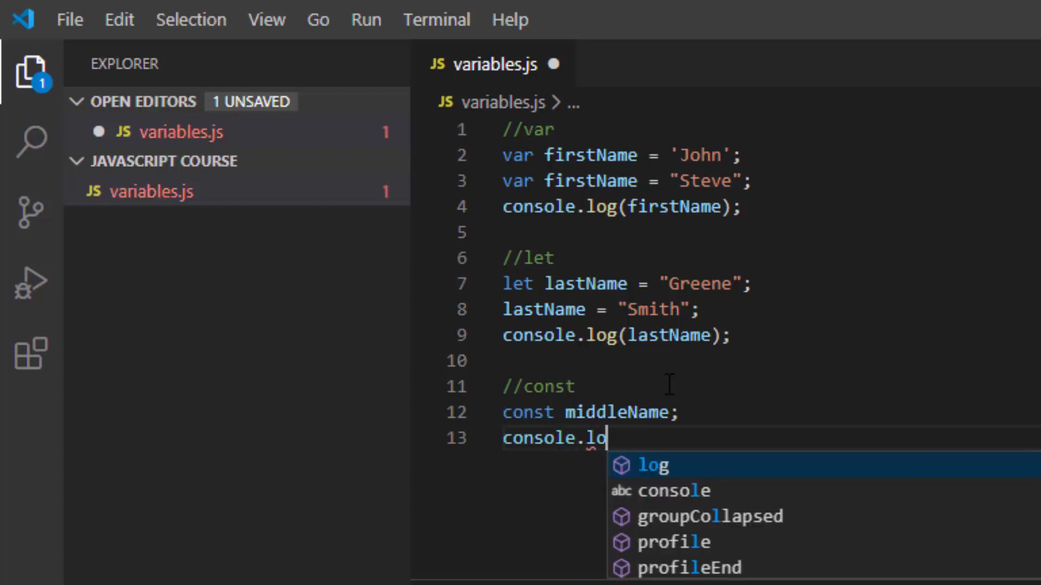
type("g(middleName)")
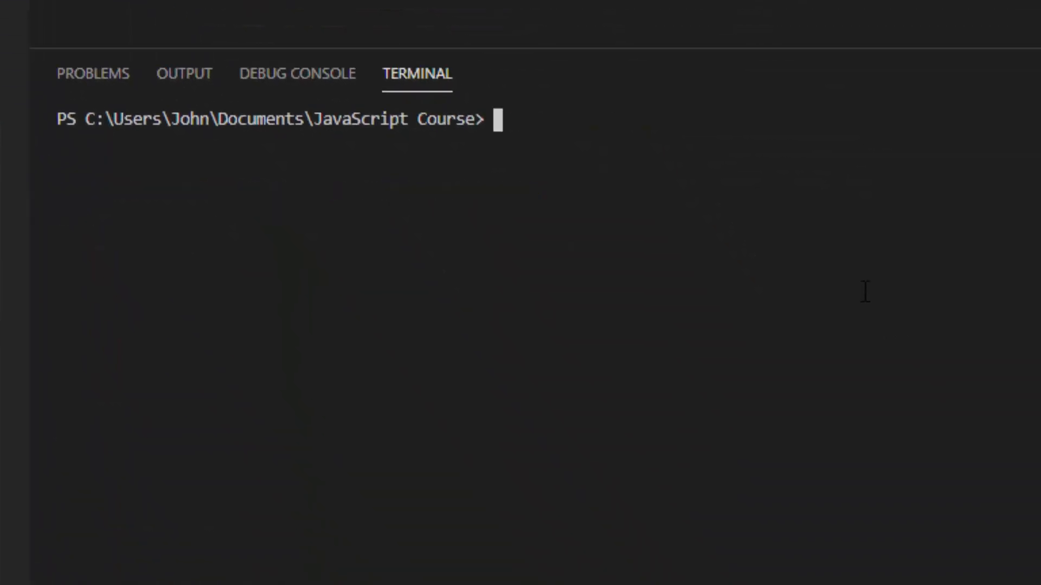
type("node variables.js")
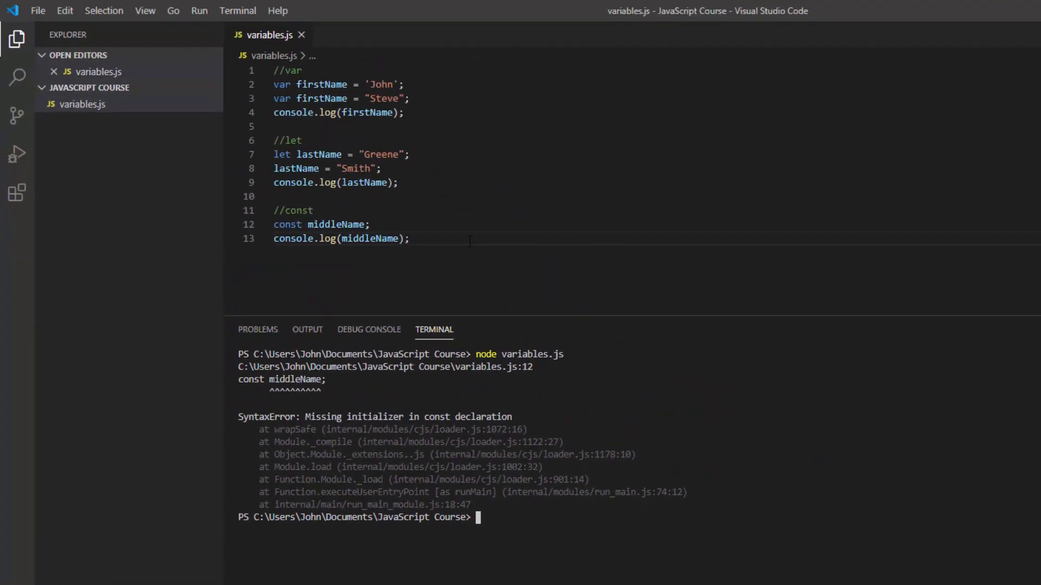
mouse_move(319, 154)
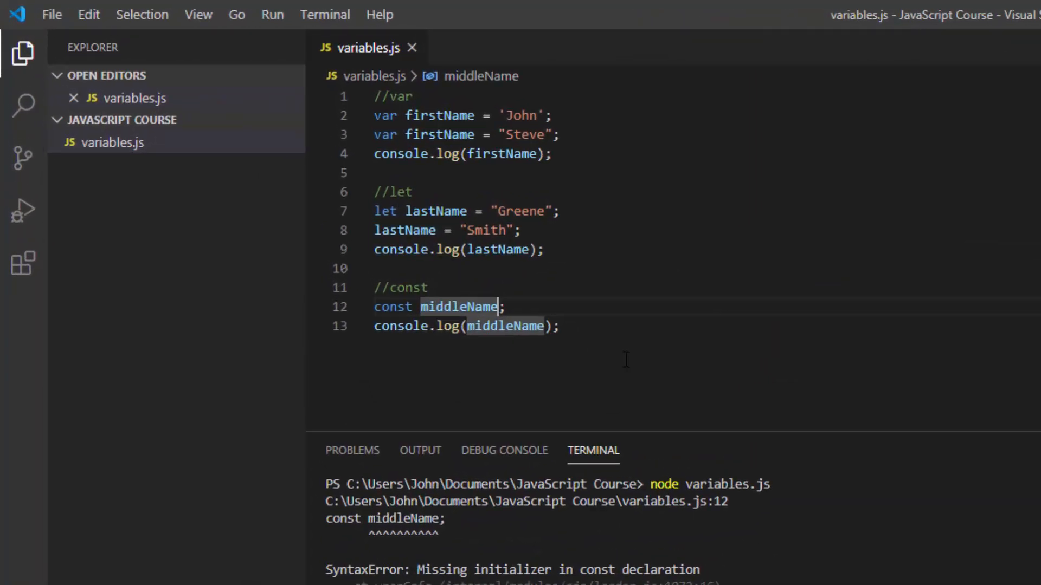
Step: Assign "Joe" to const middleName and save the script
type("= \"\"")
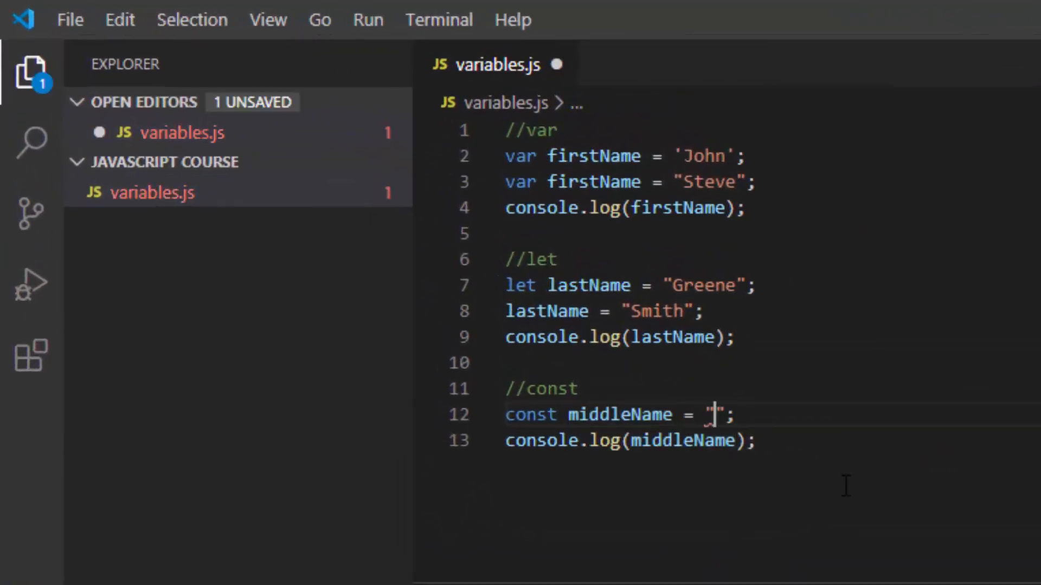
type("Joe")
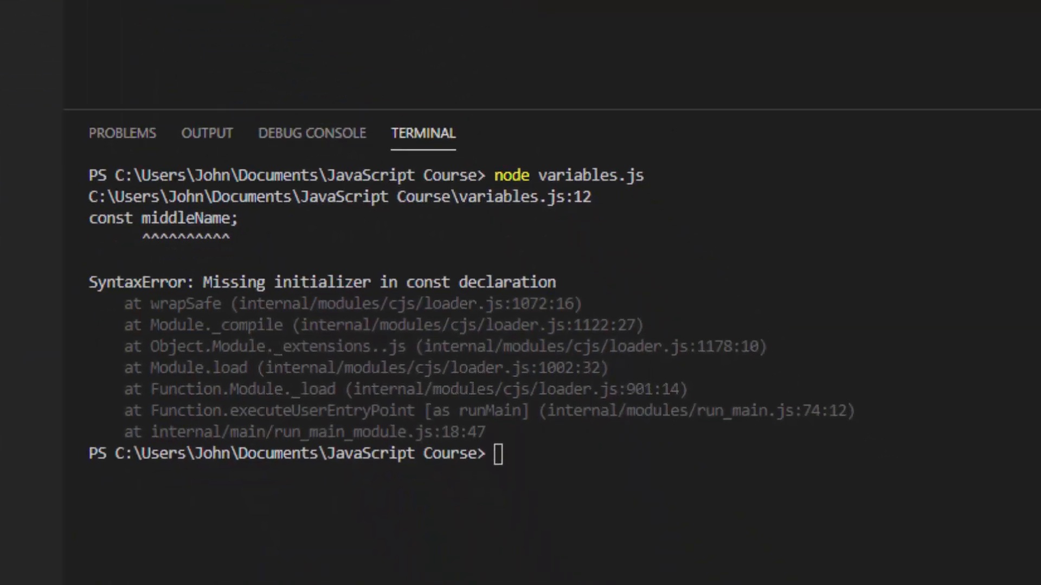
key("ctrl+l")
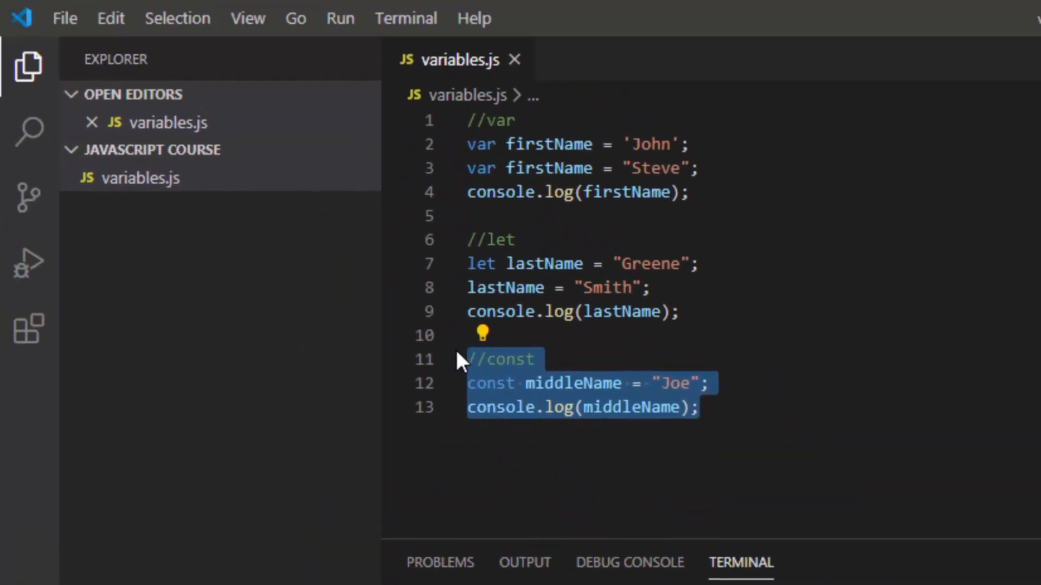
Step: Move the //const section below the var section
key("Delete")
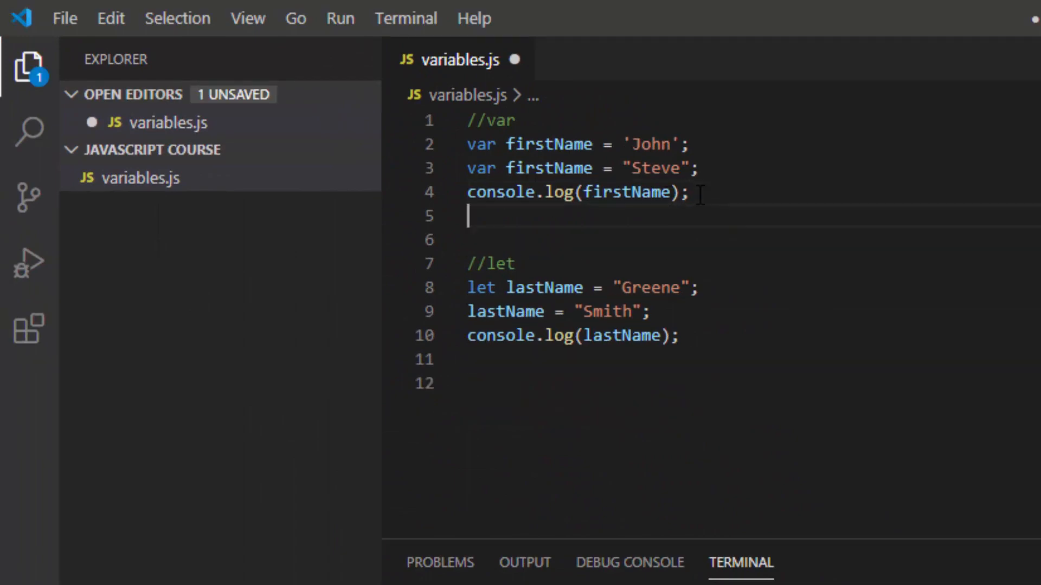
type("//const")
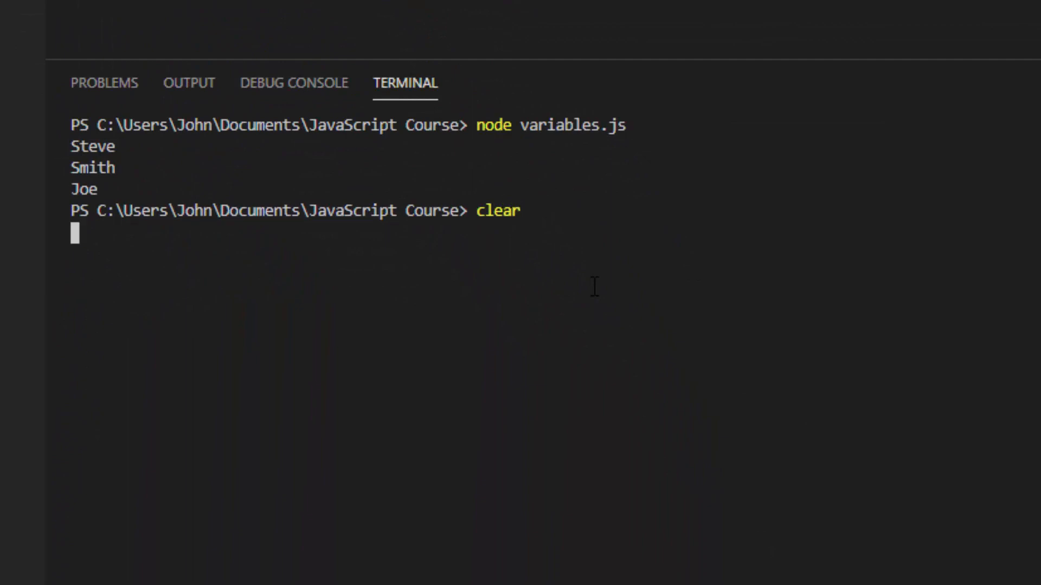
key("Enter")
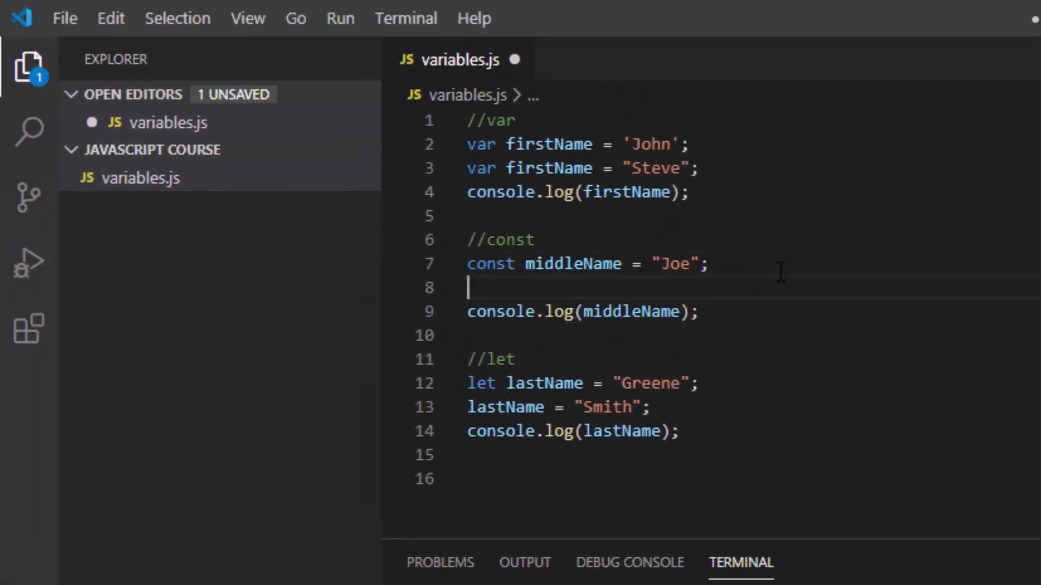
Step: Add middleName = "Sarah" to test constant reassignment, then clear the terminal
type("middleName")
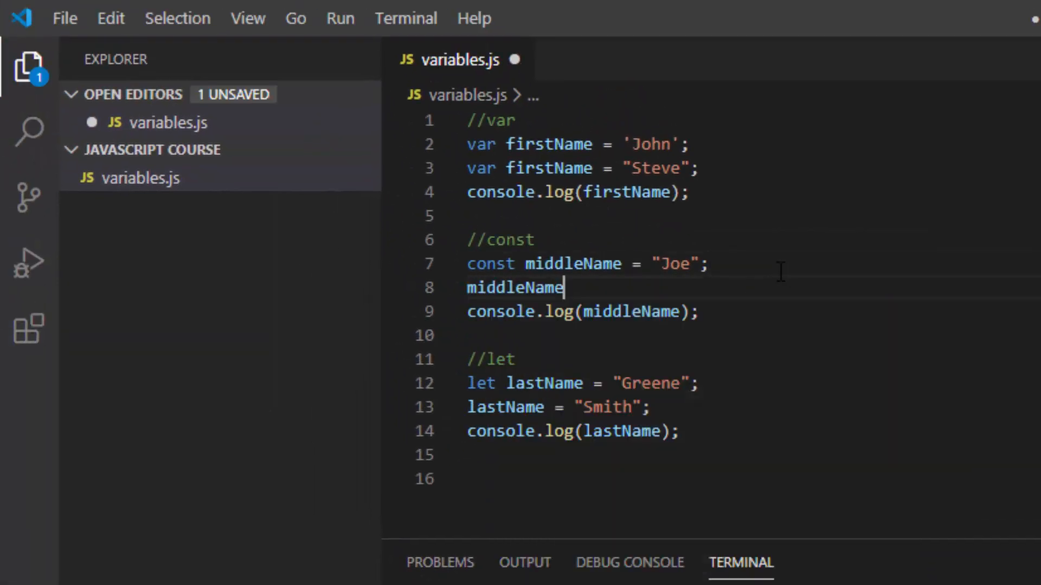
type("= \"Sarah\"")
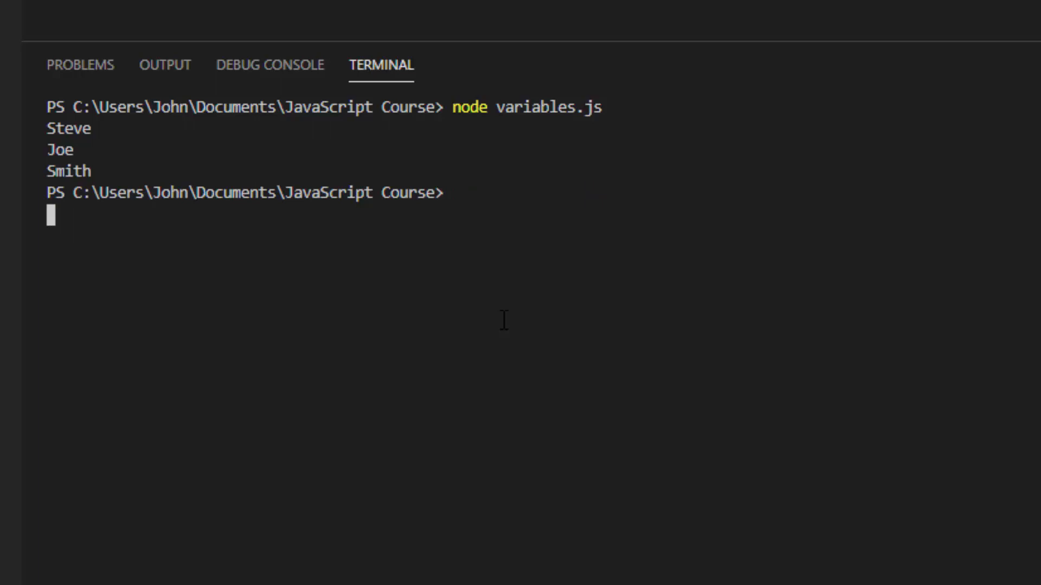
type("clear")
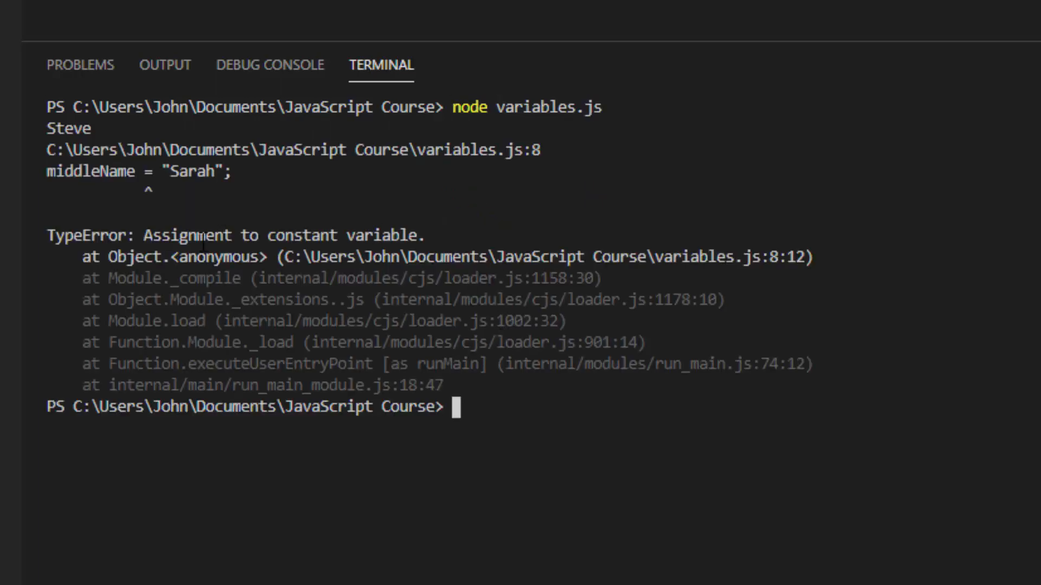
mouse_move(211, 182)
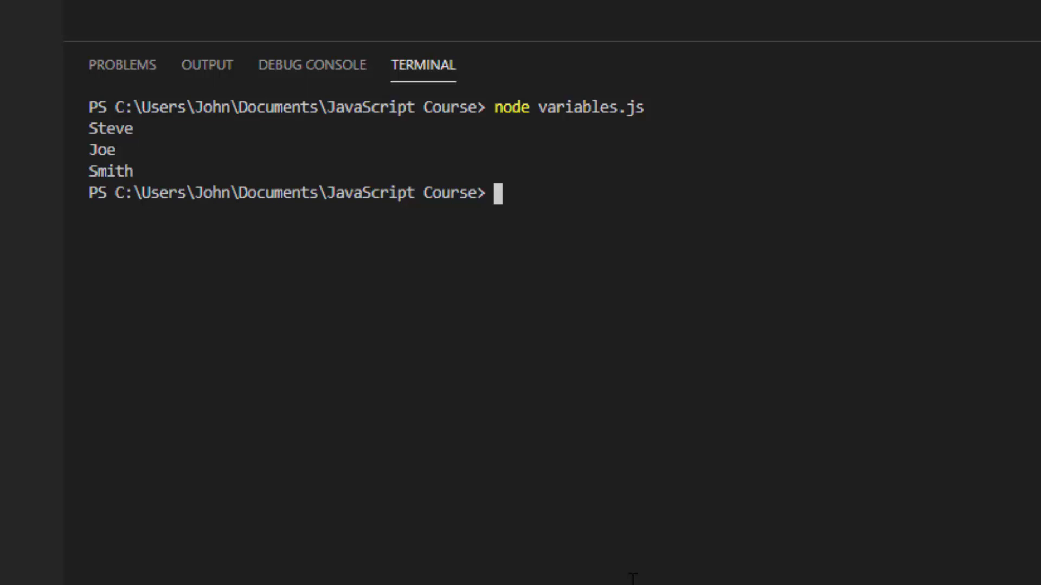
mouse_move(654, 566)
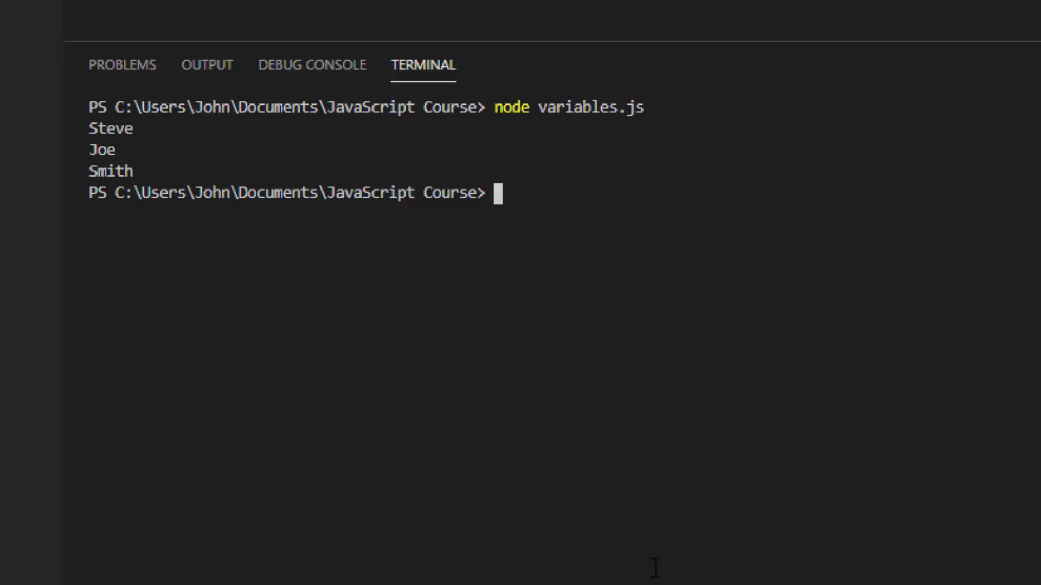